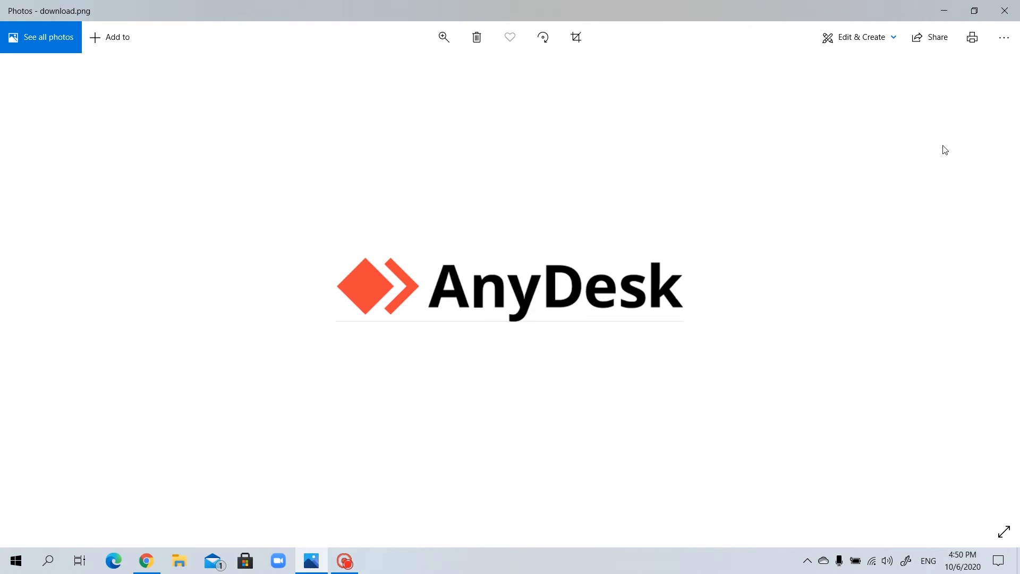
mouse_move(944, 9)
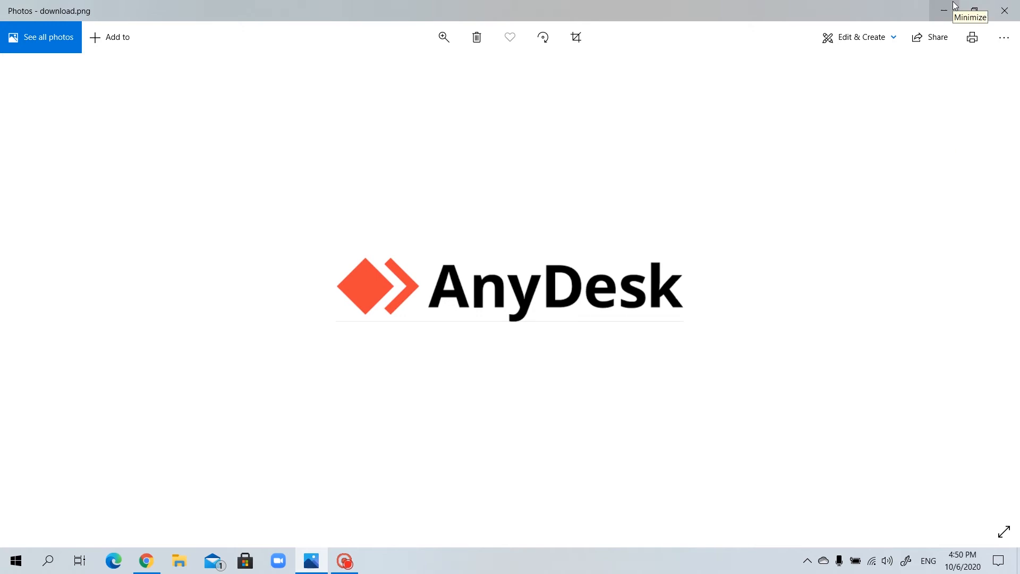
mouse_move(951, 7)
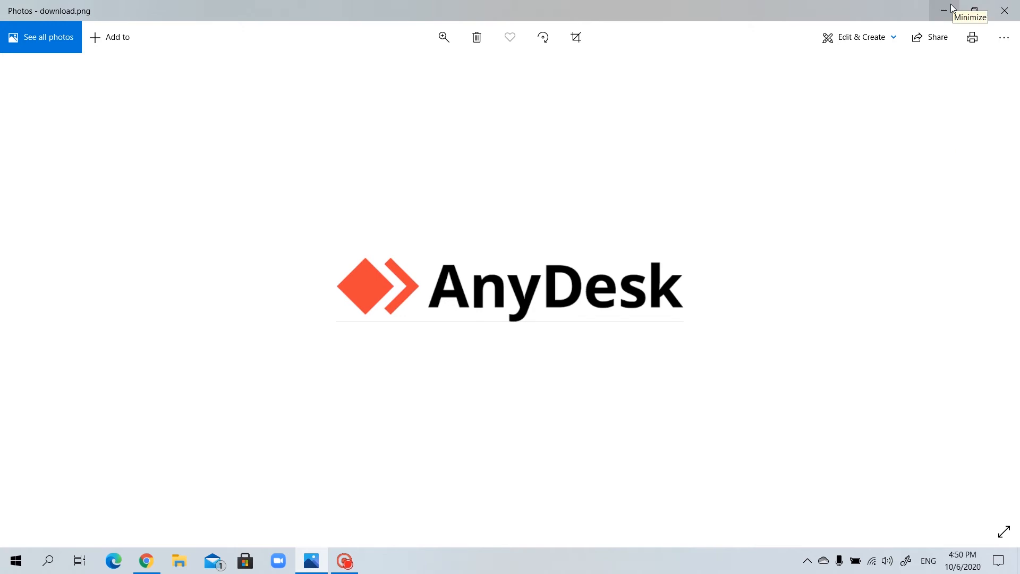
Step: Minimize the Photos window showing download.png to reveal the desktop
left_click(944, 10)
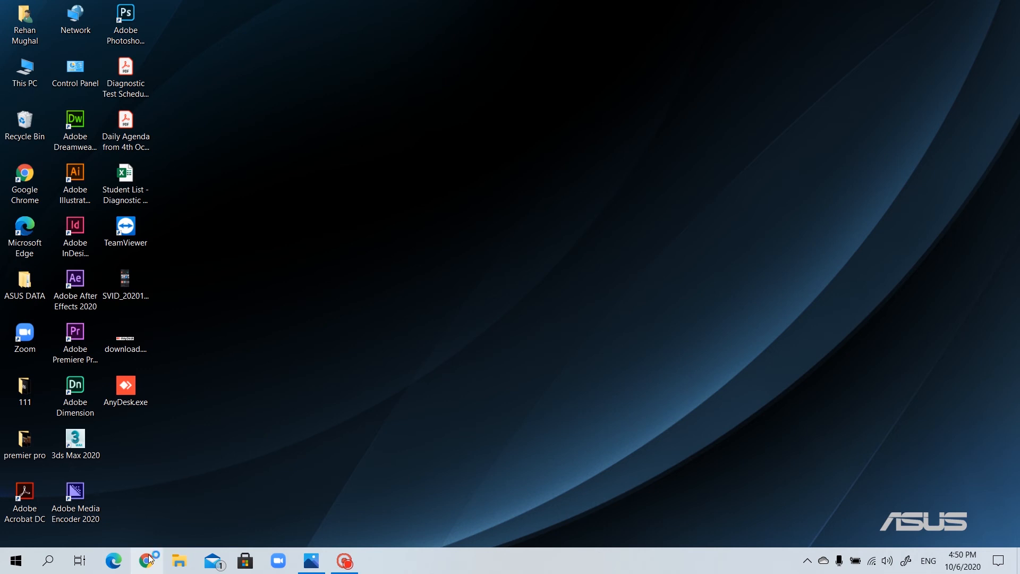
Step: Search Chrome for 'anydesk' and follow the official AnyDesk result
left_click(148, 560)
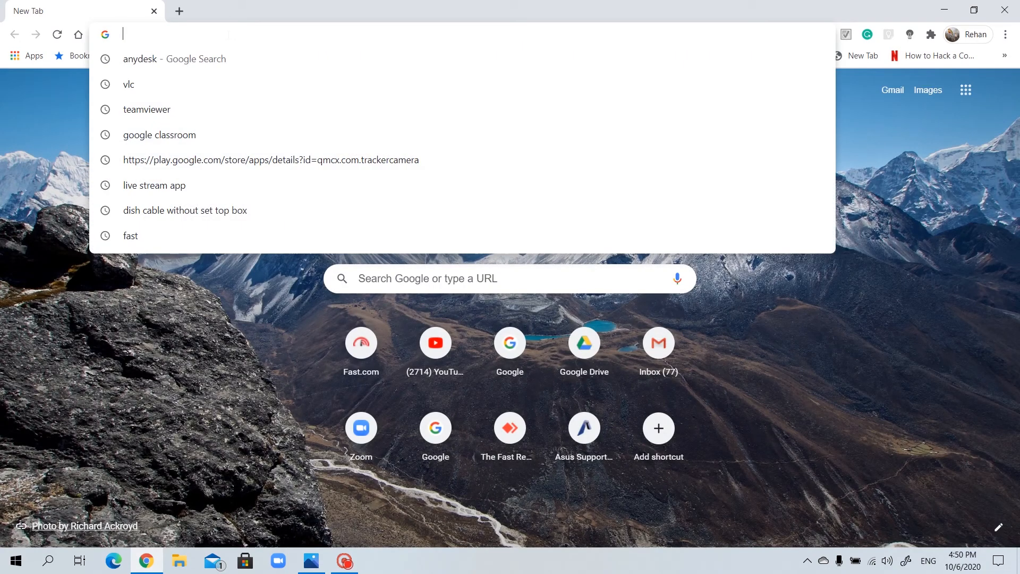
type("anydesk&oq=anydesk&aqs=chrome..69i57j0l6j69i60.2872j0j1&sourceid=chrome&ie=UTF-8")
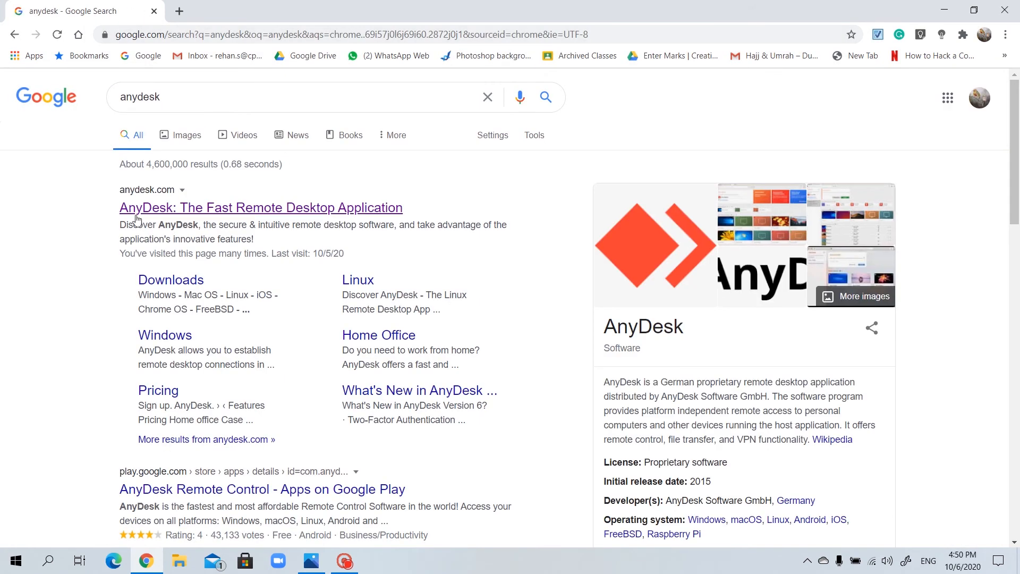
mouse_move(246, 216)
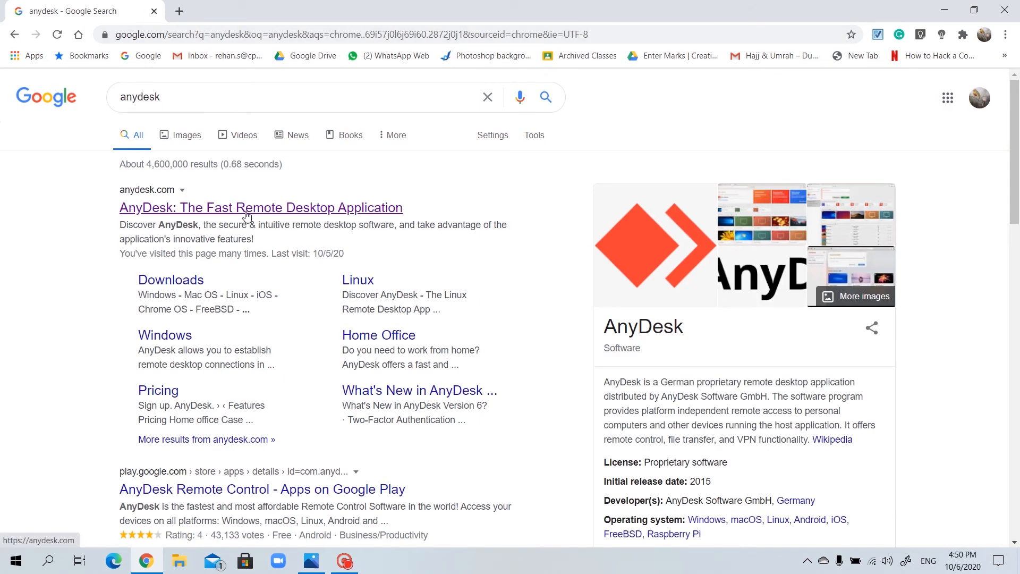
left_click(260, 207)
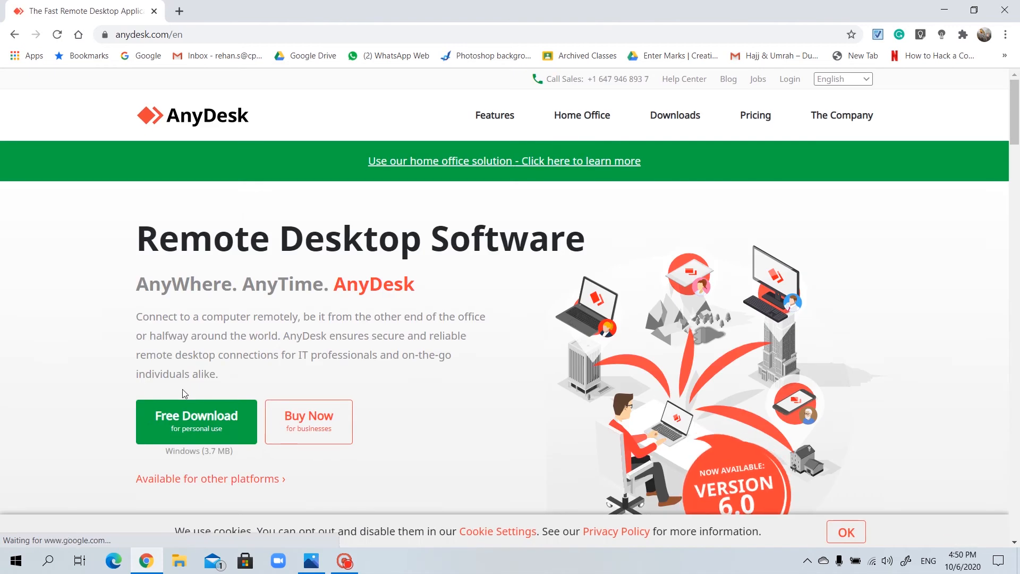
mouse_move(209, 424)
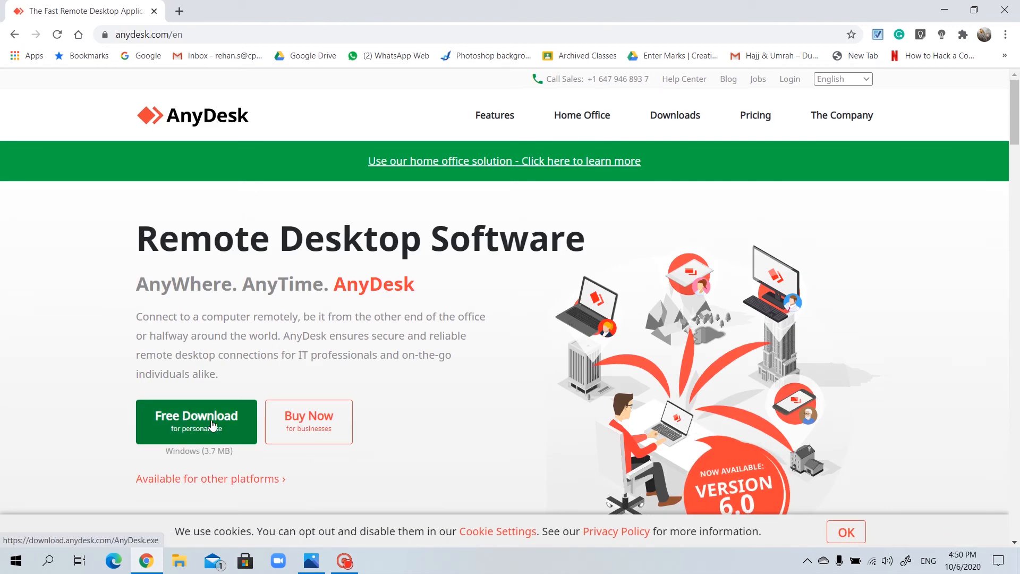
Step: Download the free Windows AnyDesk installer and allow AnyDesk (1).exe to run
left_click(196, 421)
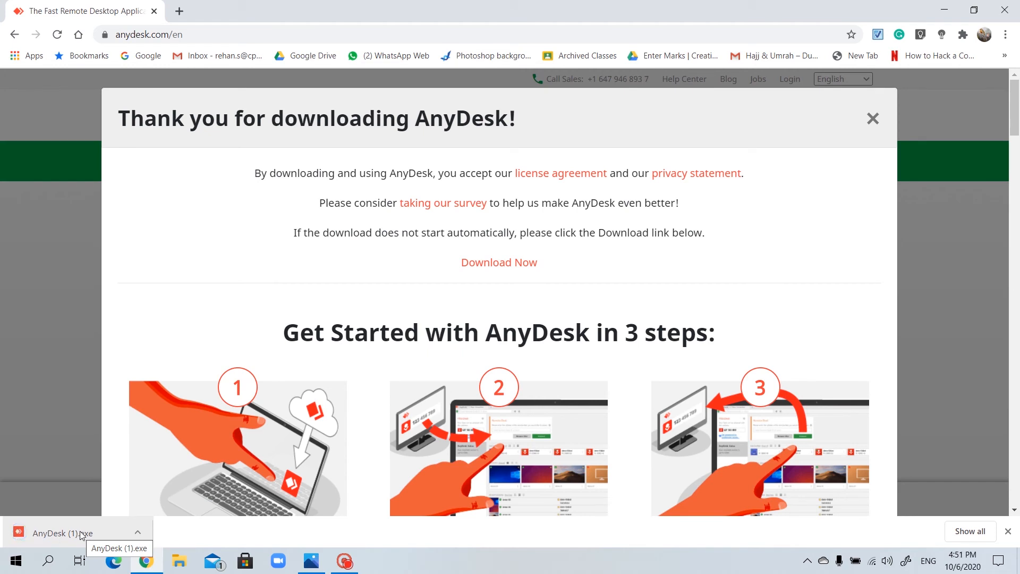
left_click(72, 533)
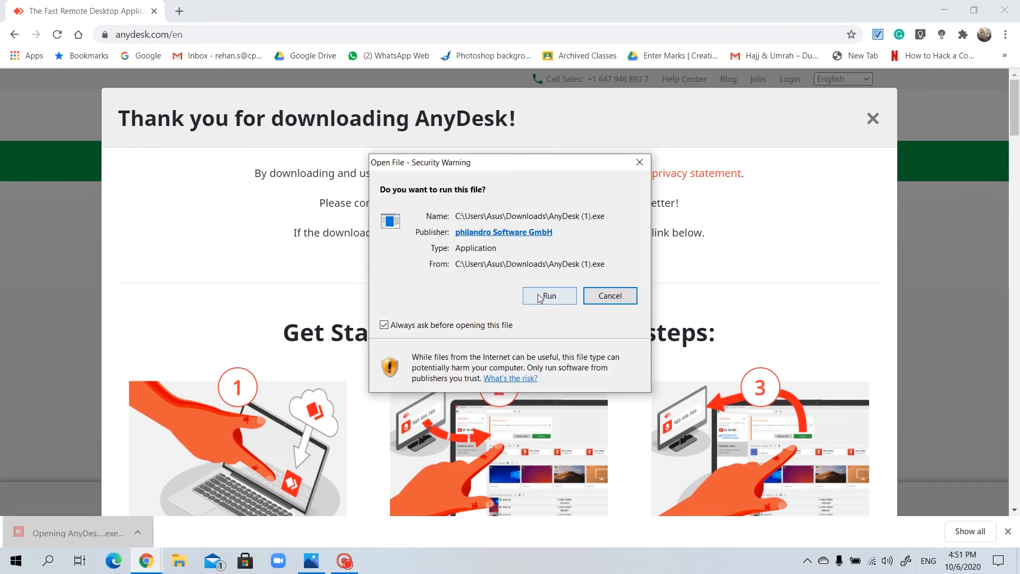
left_click(549, 295)
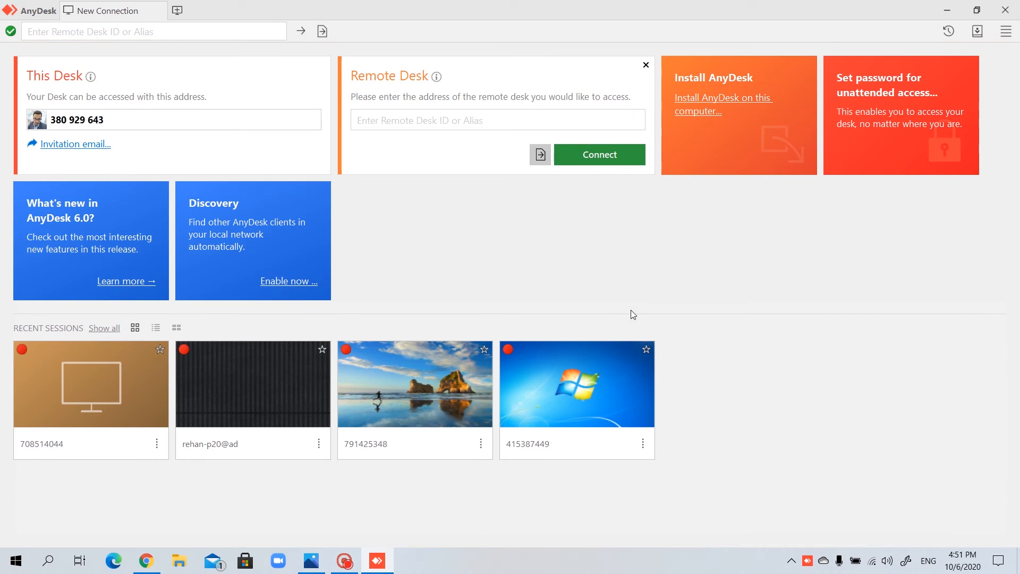
mouse_move(898, 256)
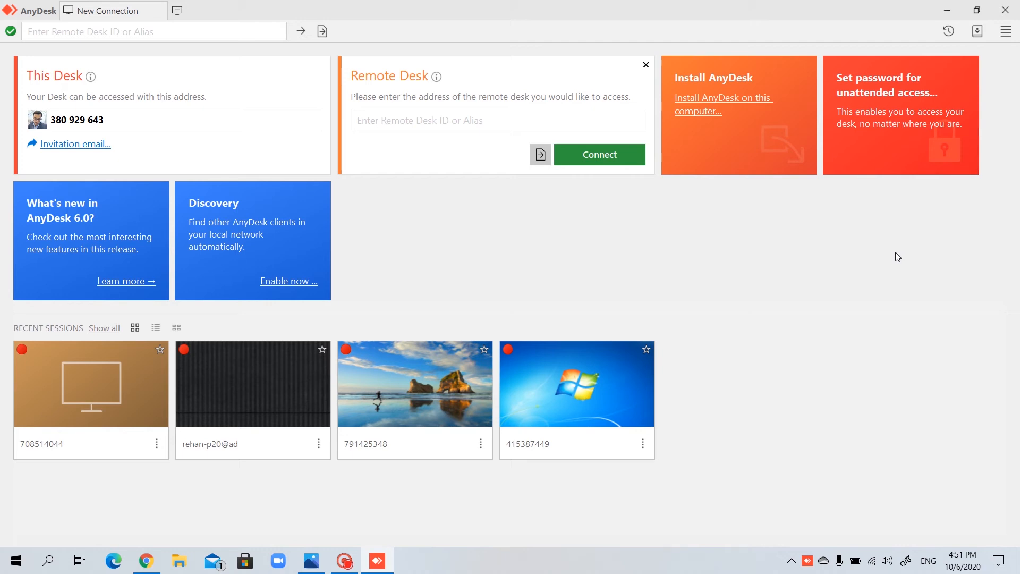
mouse_move(709, 86)
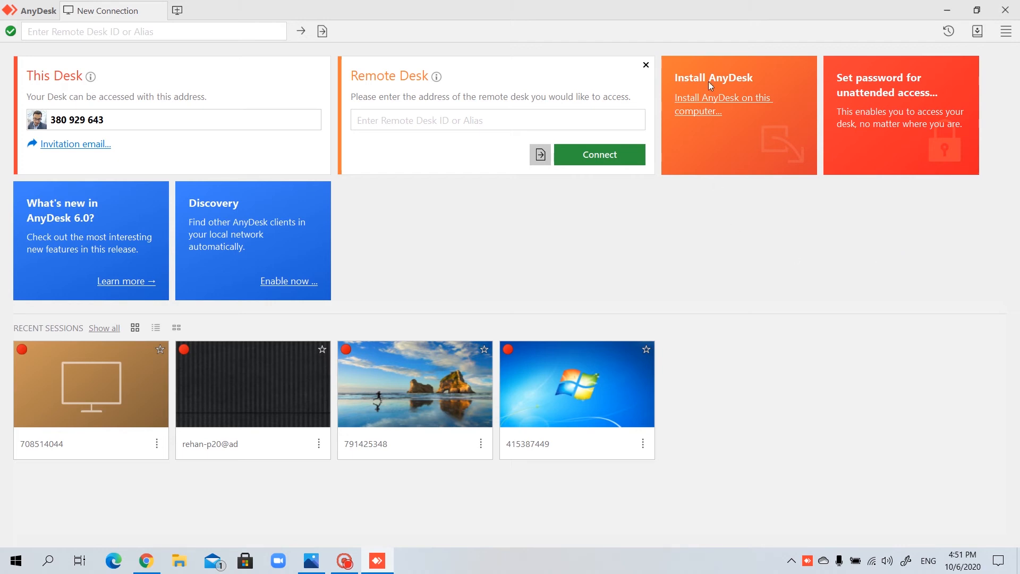
mouse_move(696, 102)
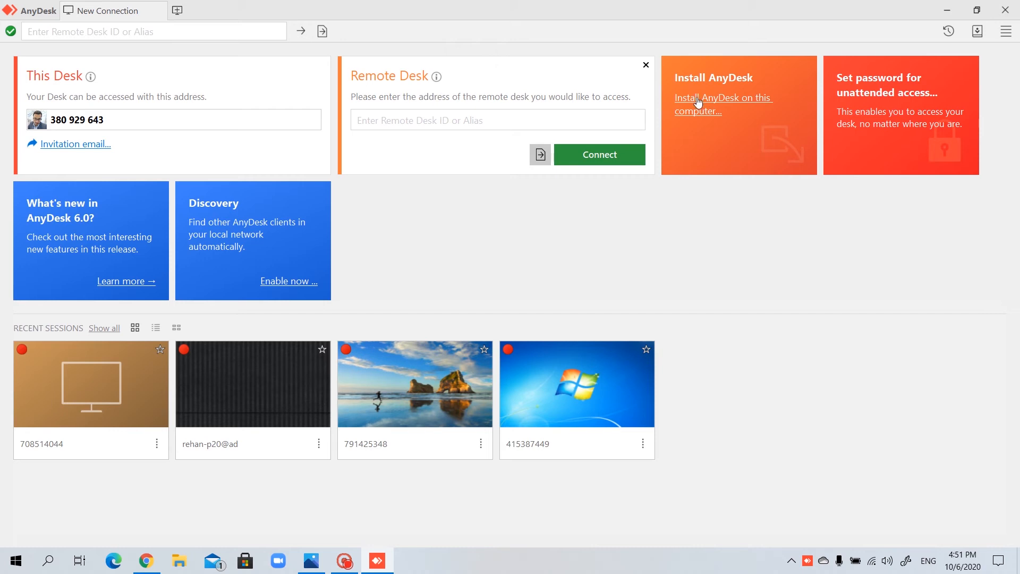
mouse_move(740, 104)
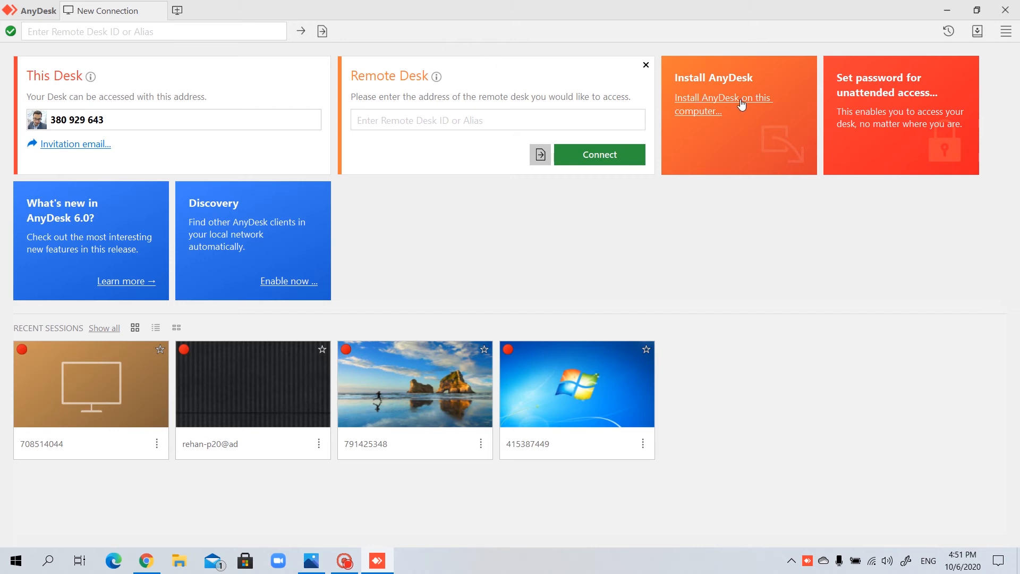
Step: Install AnyDesk on this computer, accepting the license
left_click(718, 104)
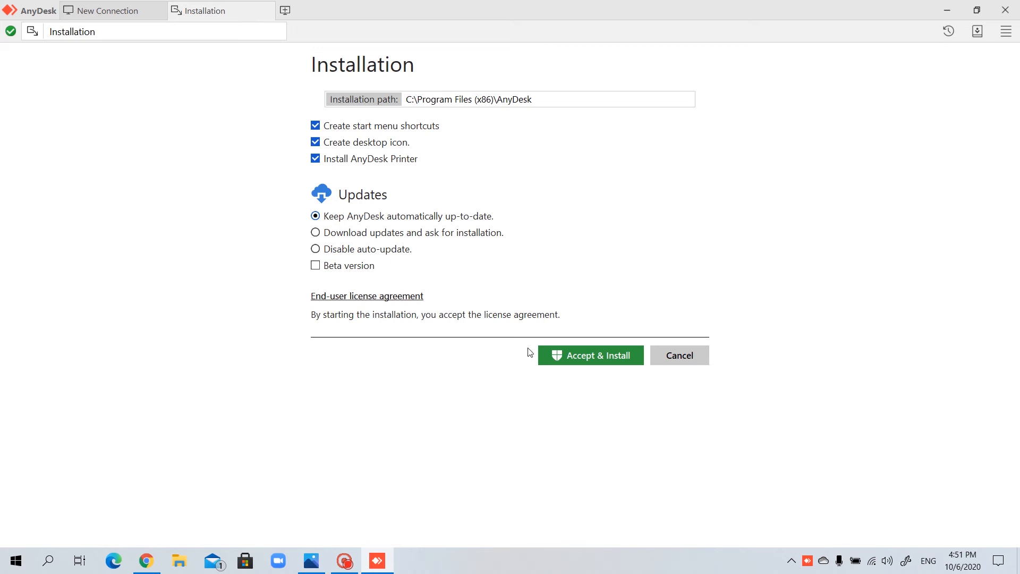
left_click(590, 355)
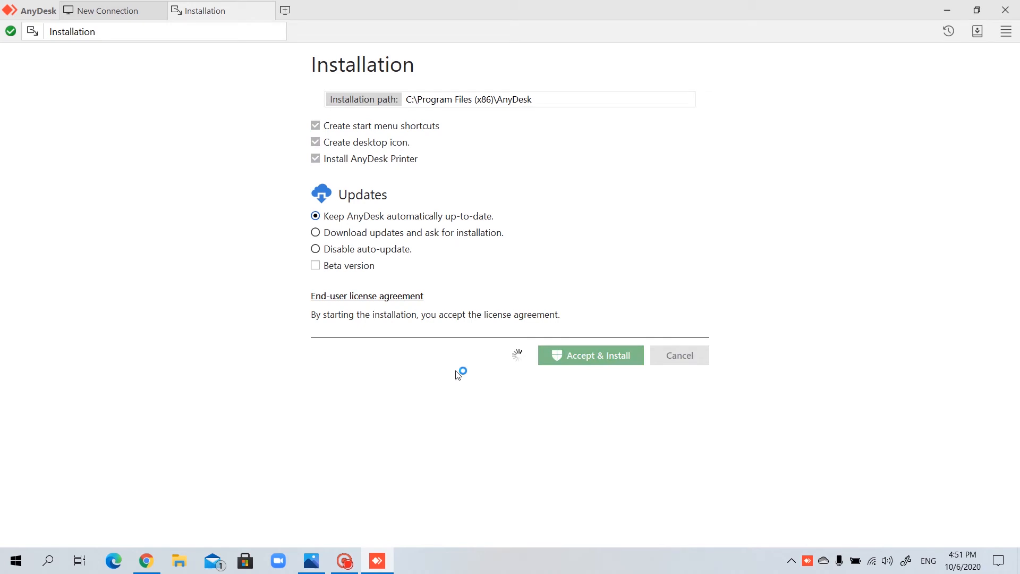
left_click(590, 356)
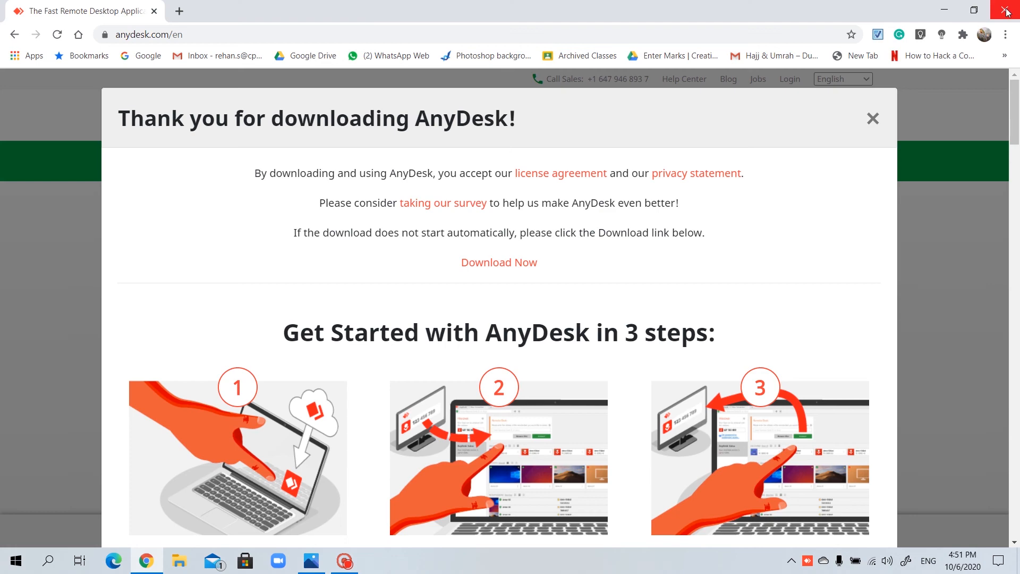
Step: Close Chrome and launch AnyDesk from its new desktop shortcut
left_click(1007, 12)
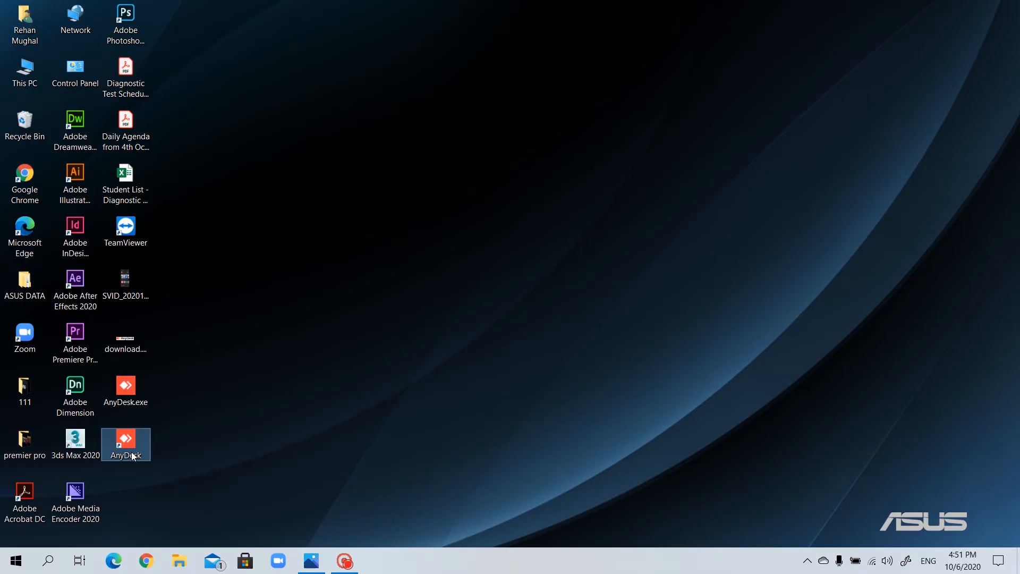
double_click(126, 445)
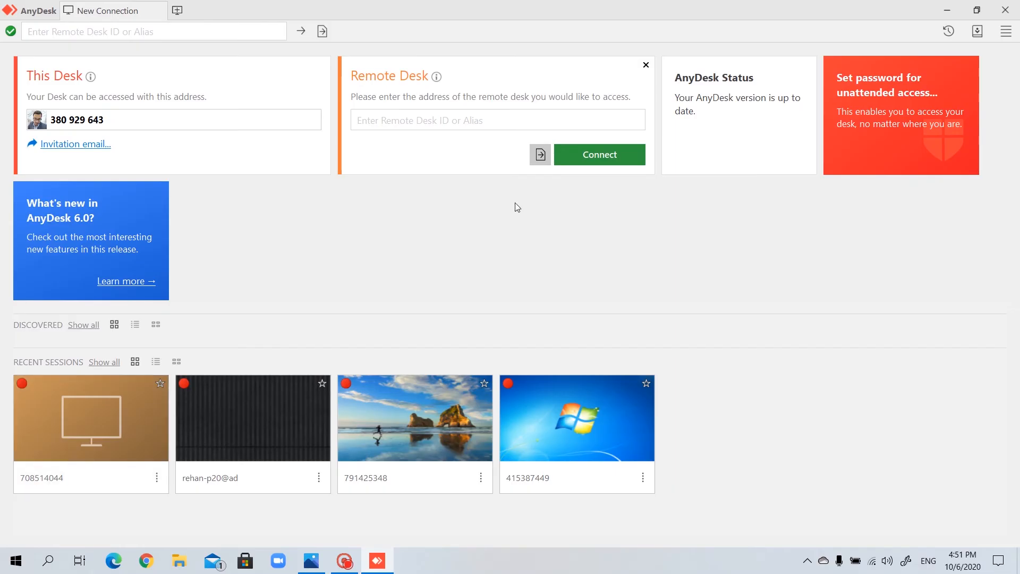
mouse_move(180, 169)
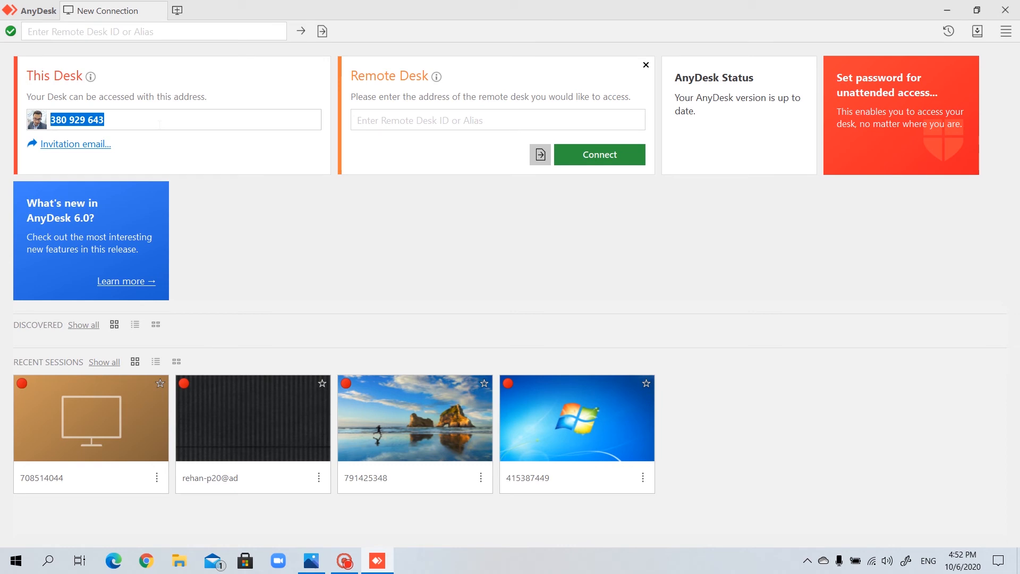
left_click(98, 120)
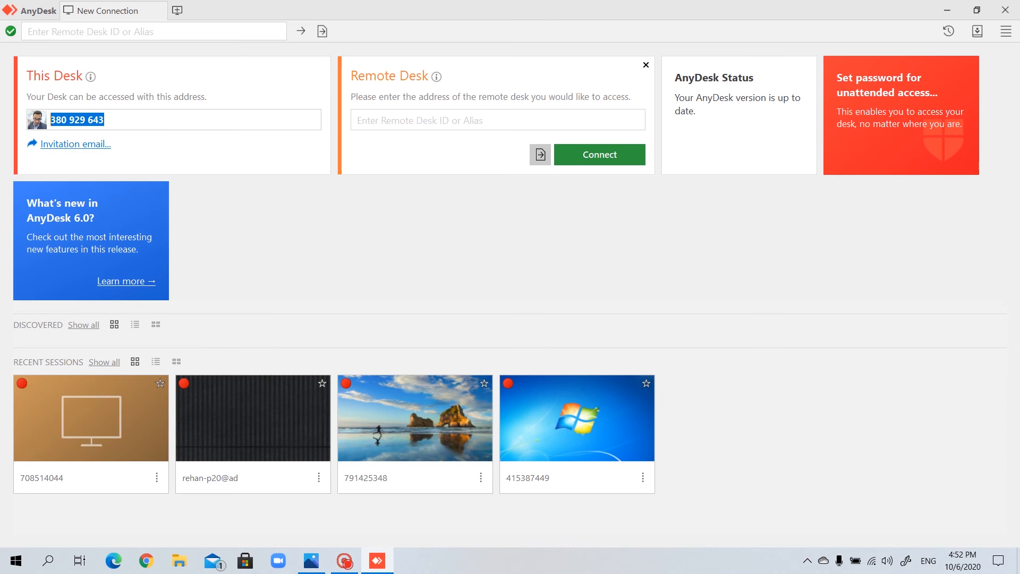
left_click(496, 119)
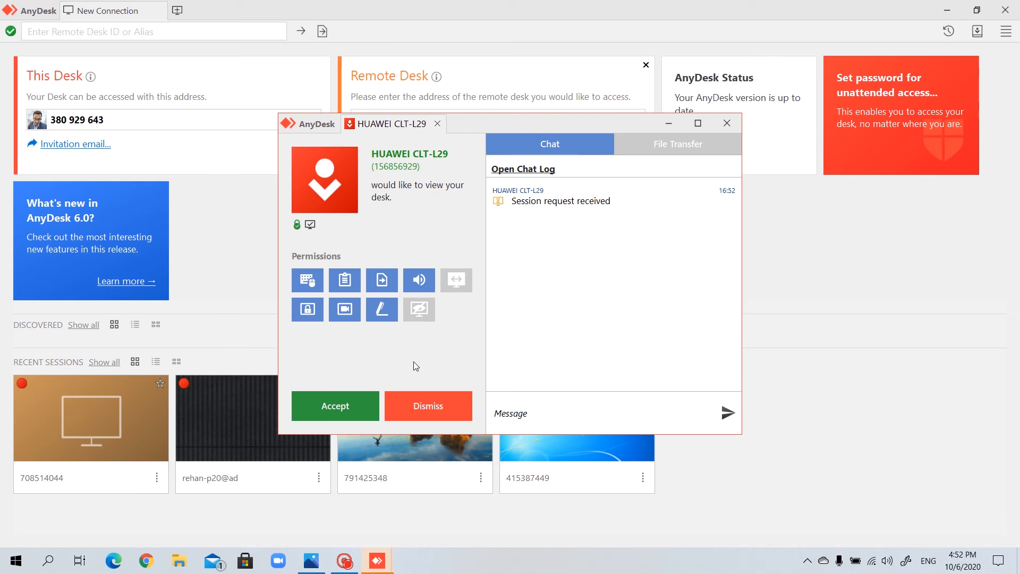
mouse_move(374, 361)
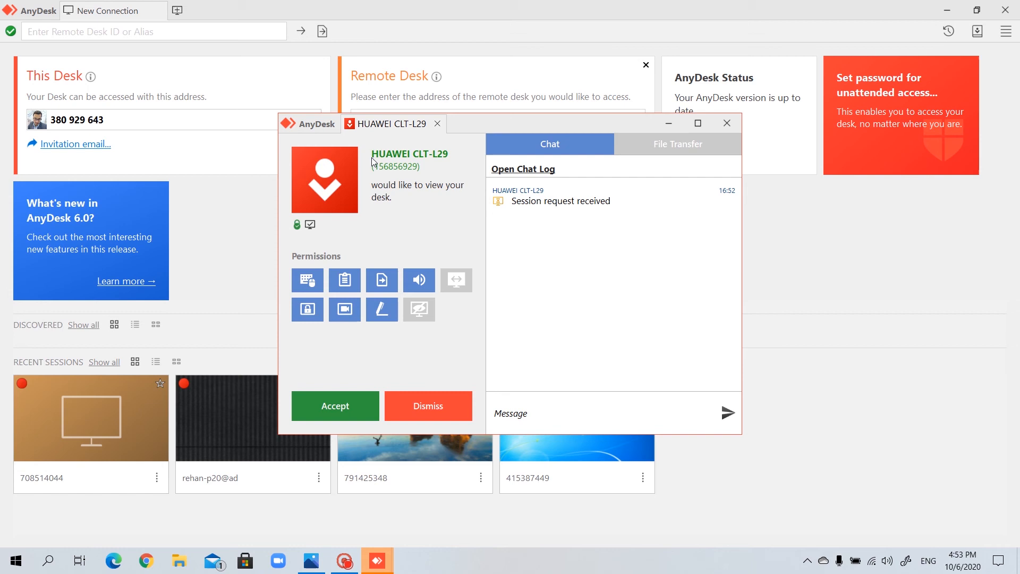
mouse_move(432, 162)
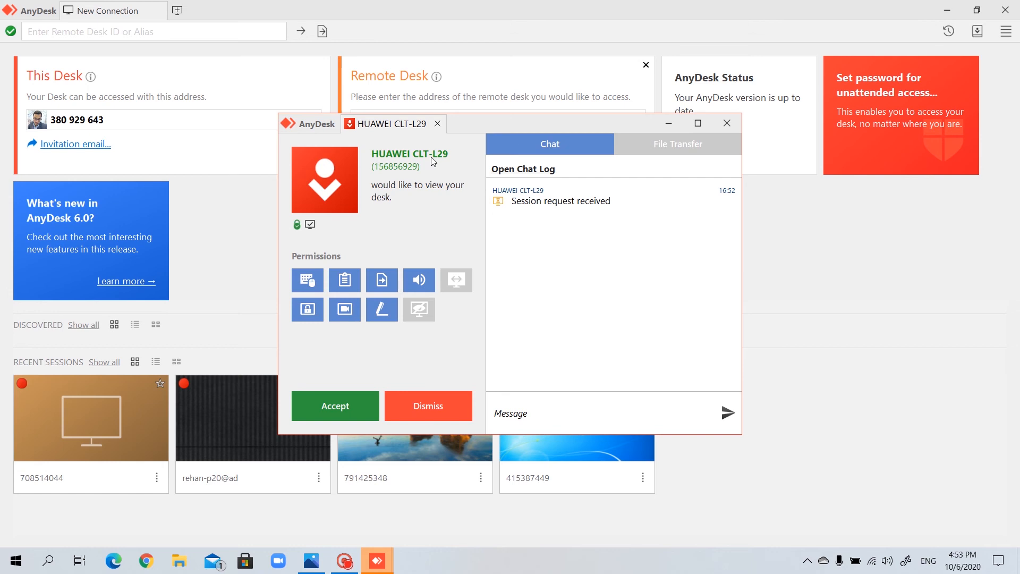
mouse_move(423, 166)
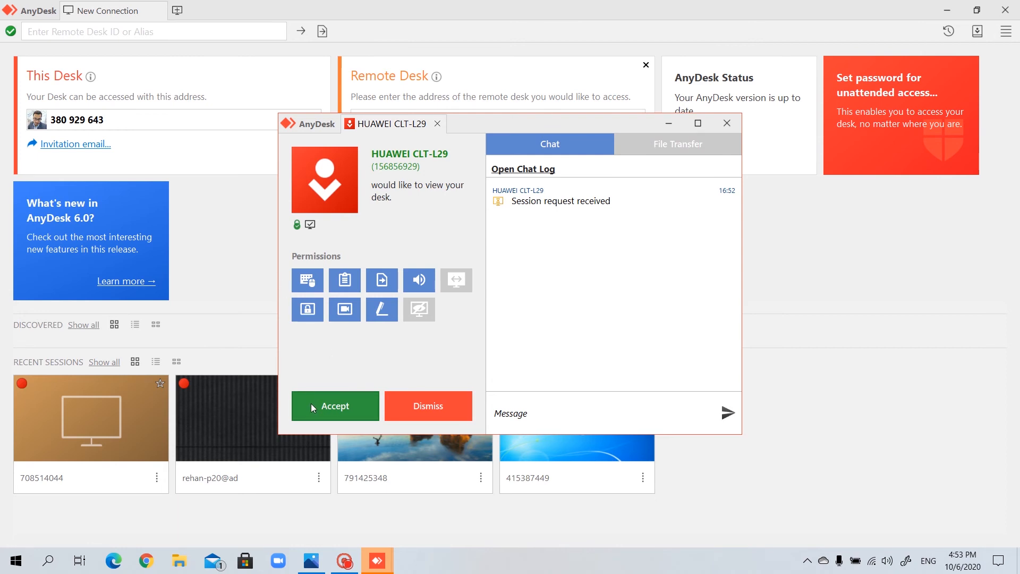
Step: Accept the HUAWEI CLT-L29 session request and hide AnyDesk to show the desktop
left_click(334, 406)
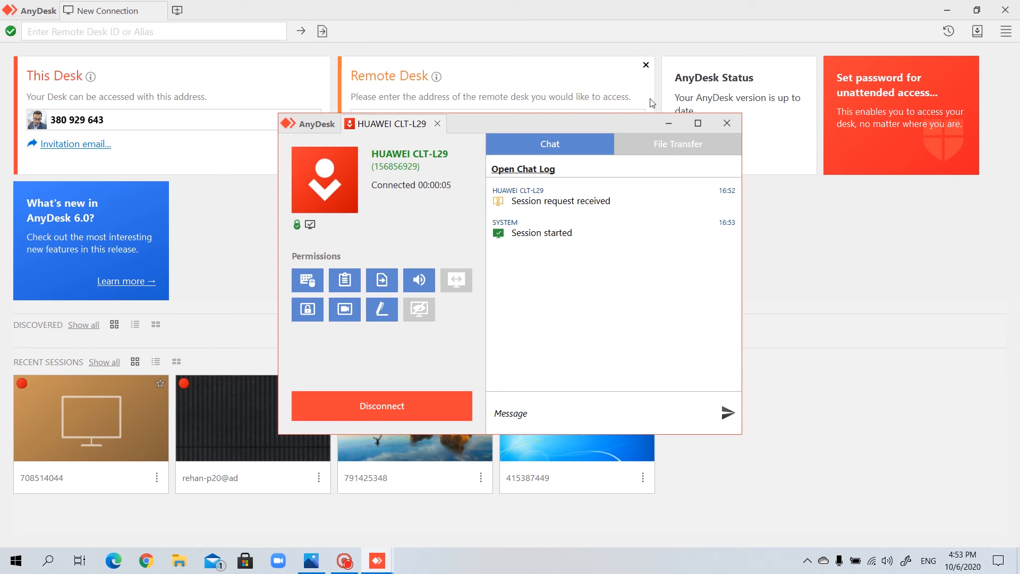
left_click(726, 123)
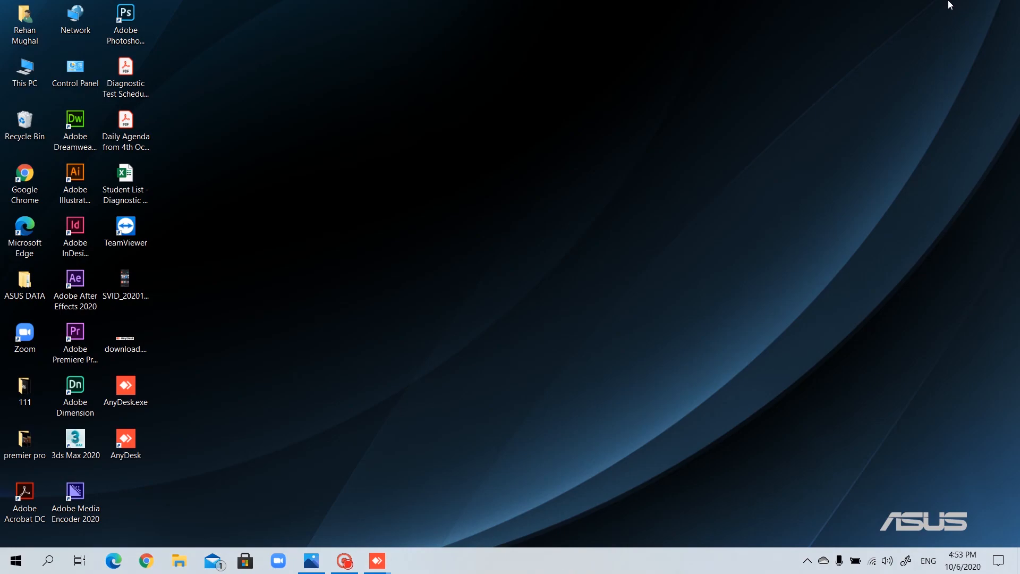
Step: Launch Zoom from its desktop shortcut until the Home screen loads
left_click(24, 336)
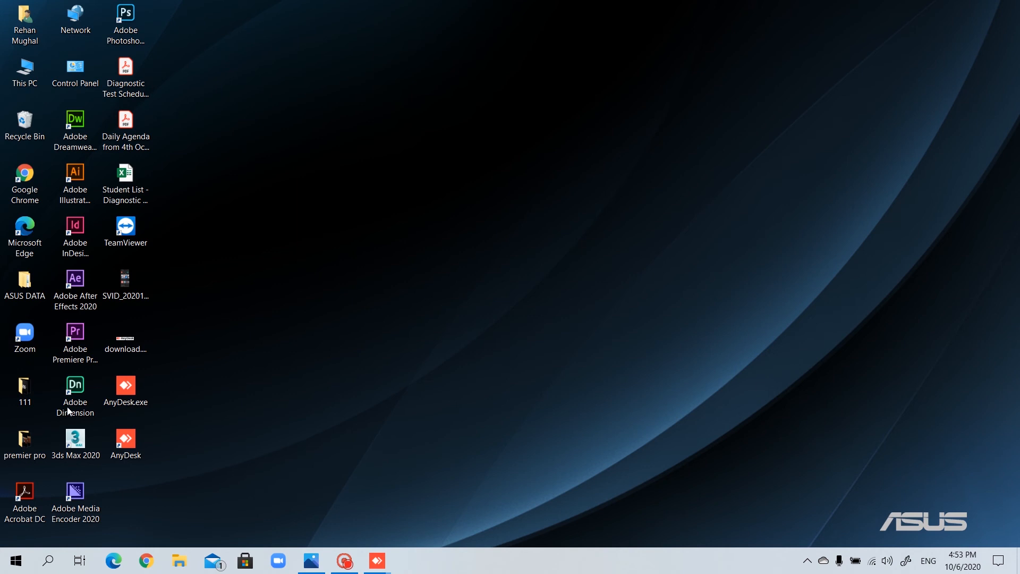
left_click(24, 336)
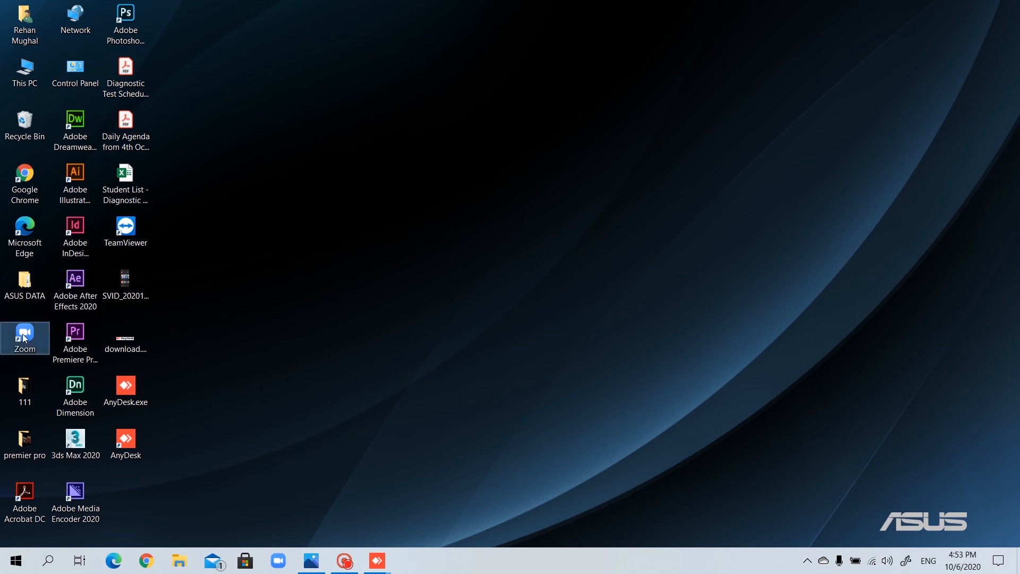
double_click(24, 333)
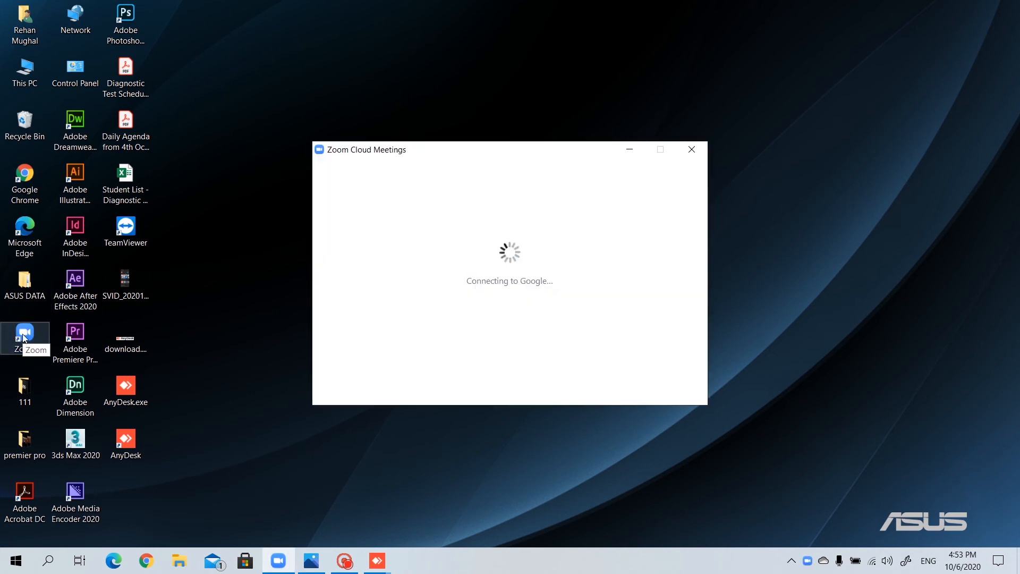
left_click(691, 149)
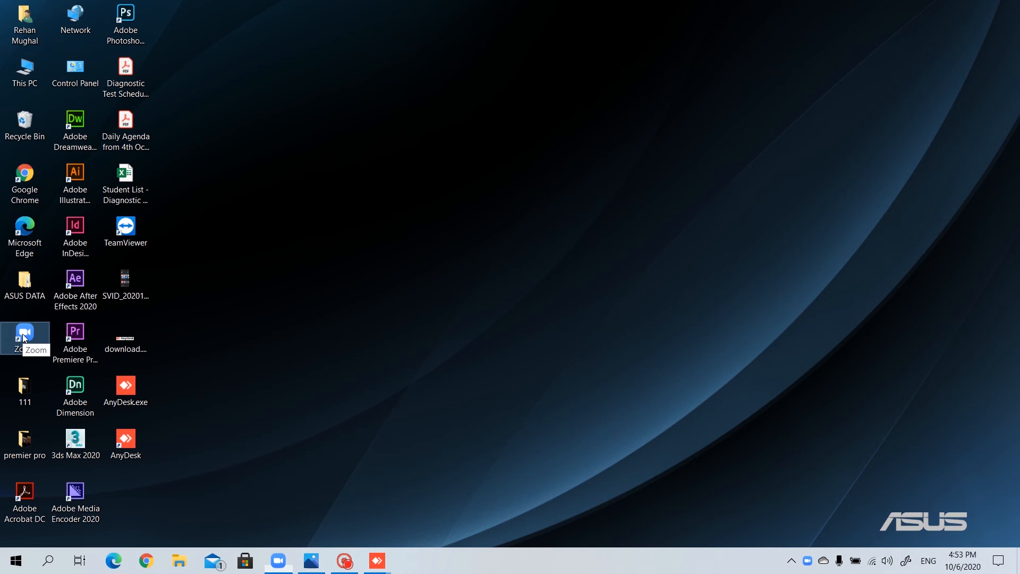
double_click(24, 331)
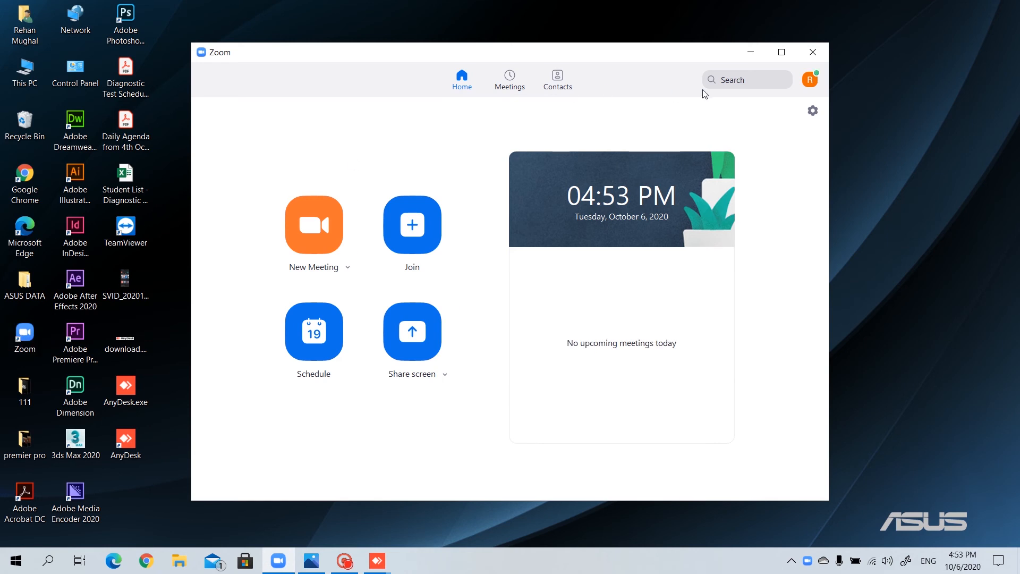
Step: Browse Zoom's Meetings list and the Join meeting form, then cancel joining
left_click(509, 79)
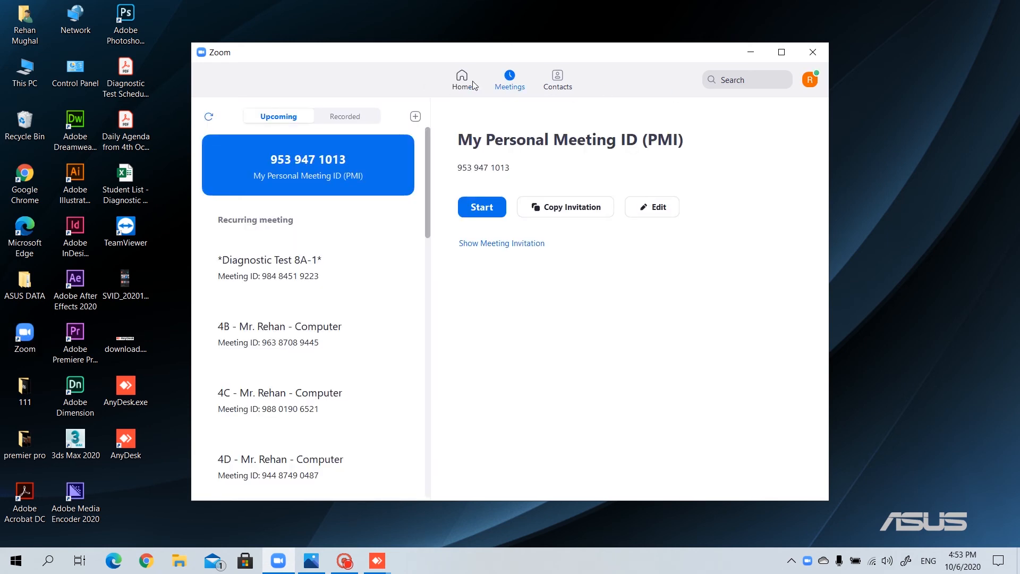
left_click(461, 79)
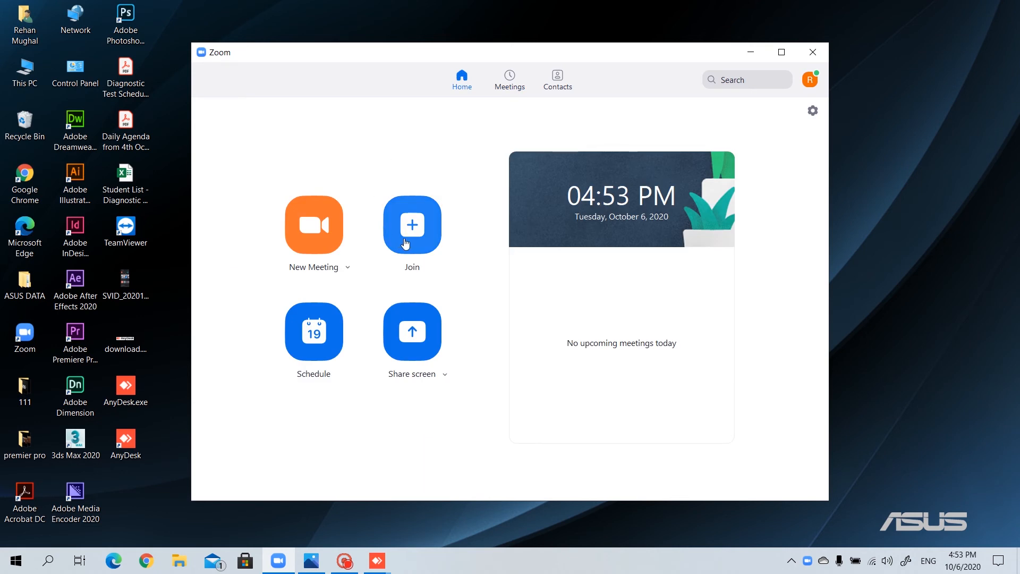
left_click(411, 224)
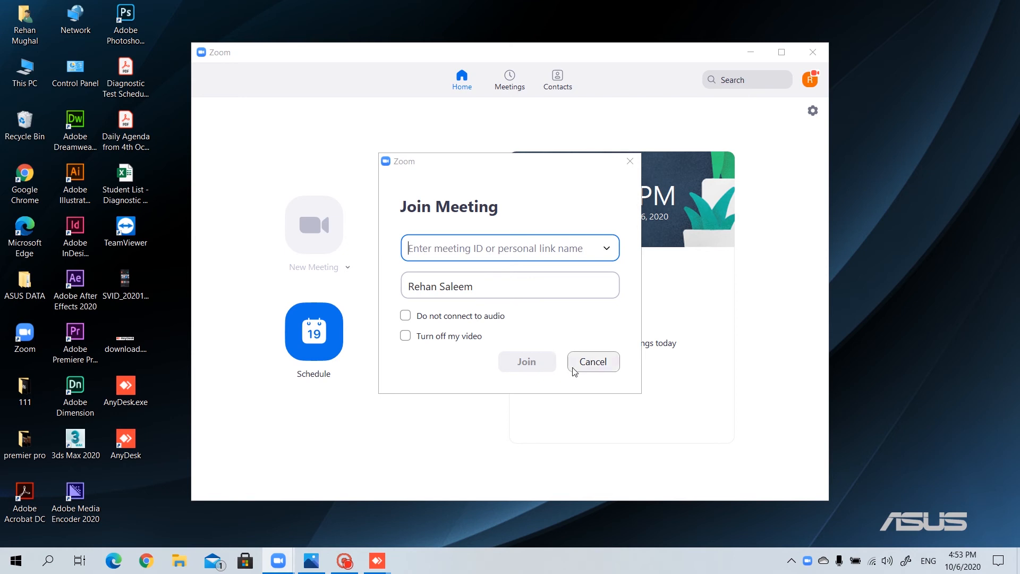
left_click(592, 361)
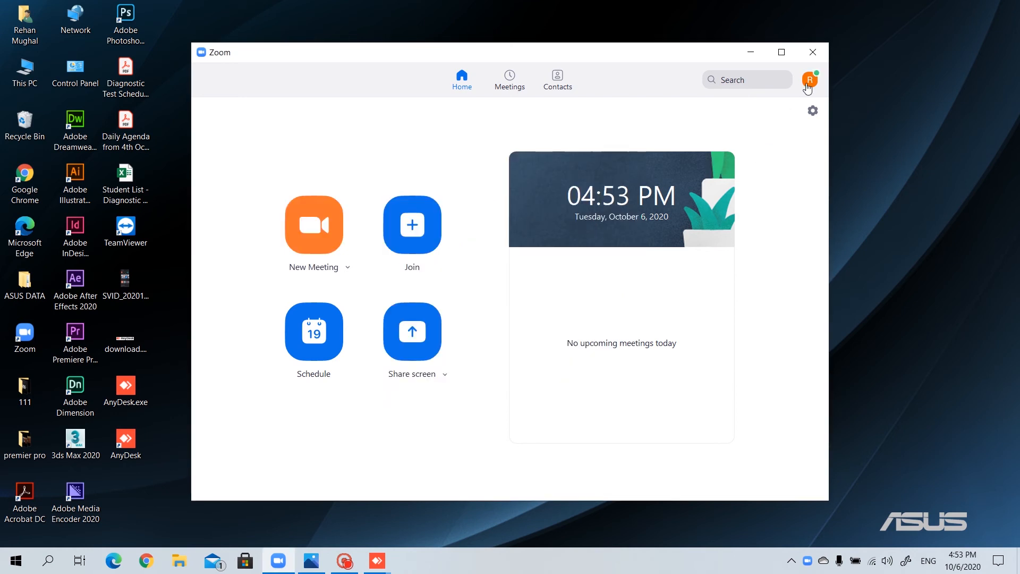
Step: Minimize Zoom, glance at the Start menu, and bring the AnyDesk session window back
left_click(812, 52)
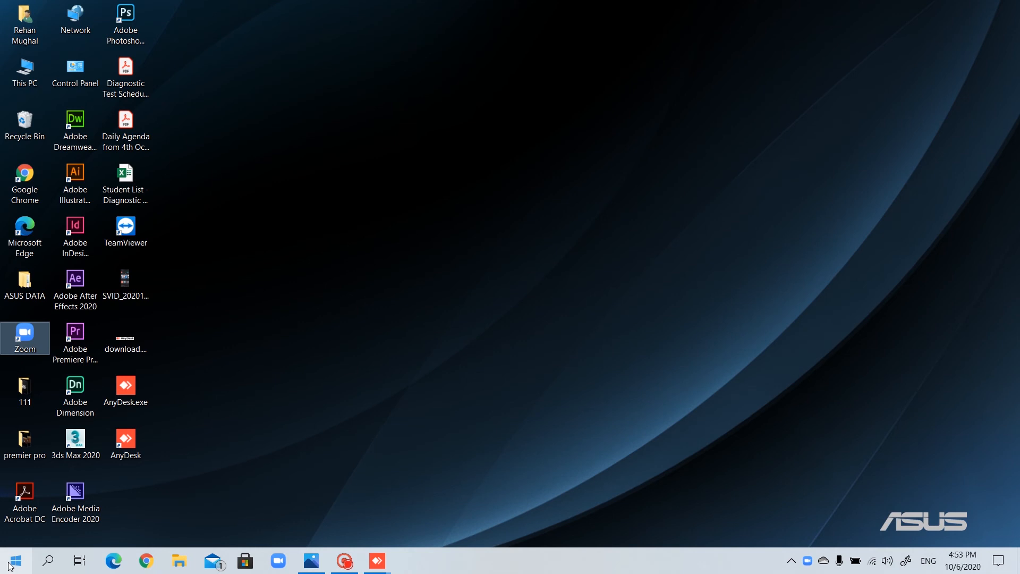
left_click(10, 561)
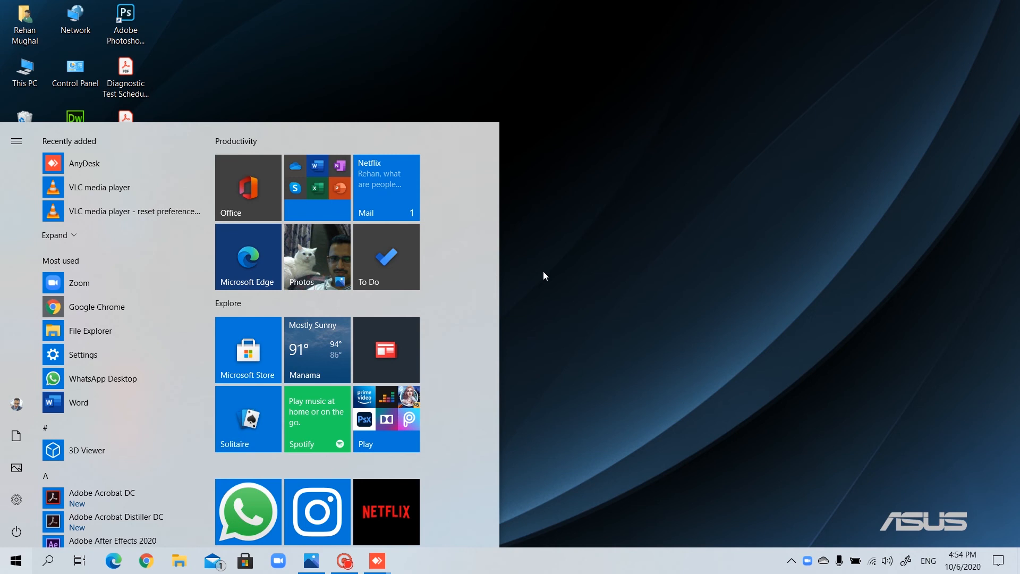
left_click(12, 560)
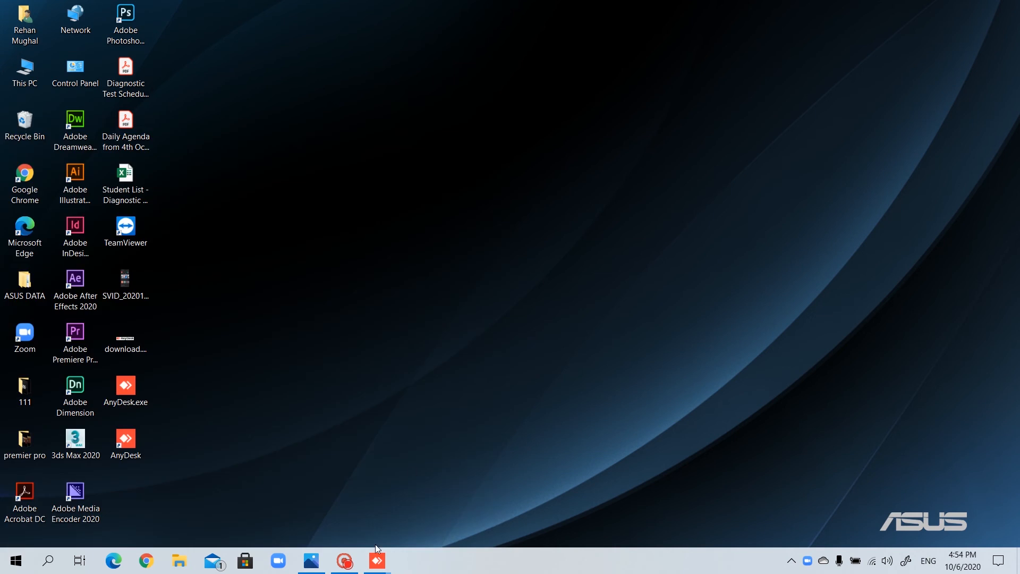
left_click(376, 560)
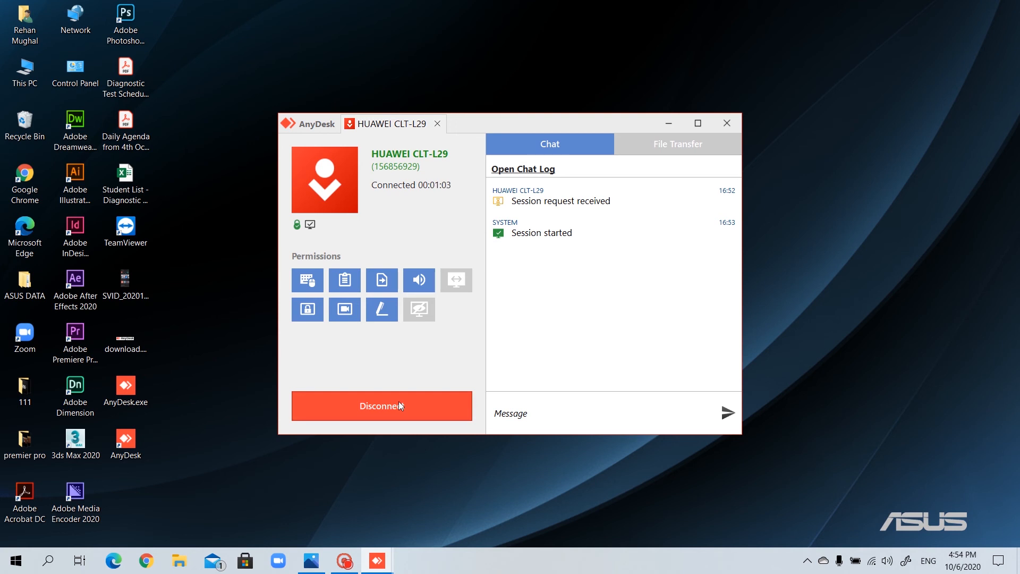
Step: Disconnect the remote session with the HUAWEI CLT-L29 phone
left_click(381, 405)
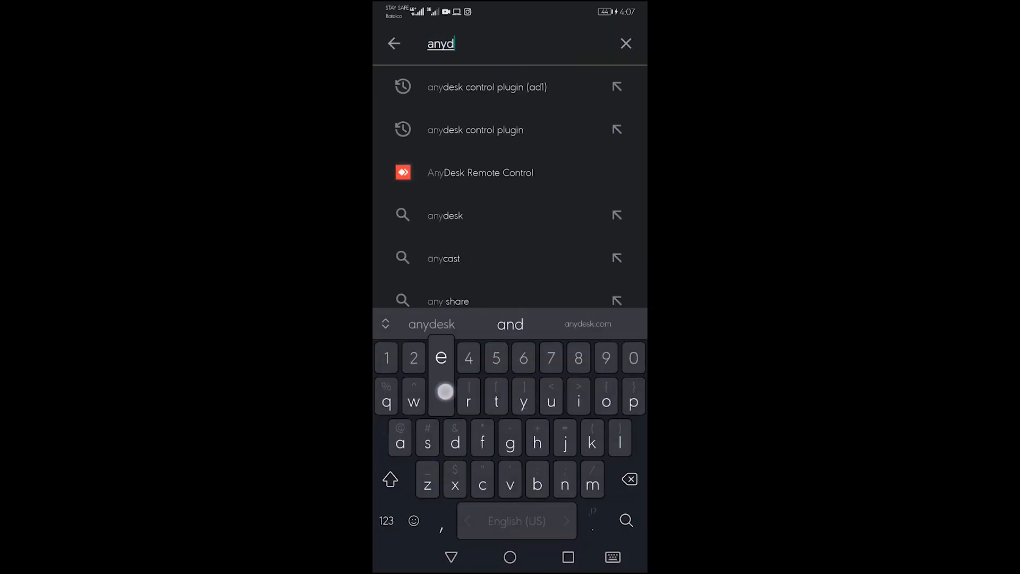
Step: Install AnyDesk Remote Control from Google Play and launch it
left_click(445, 215)
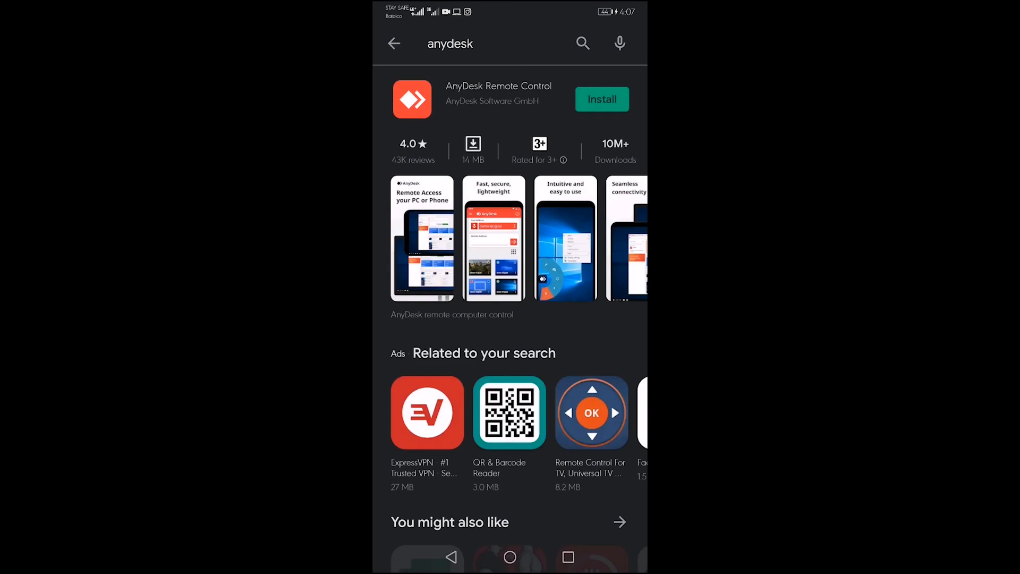
left_click(601, 98)
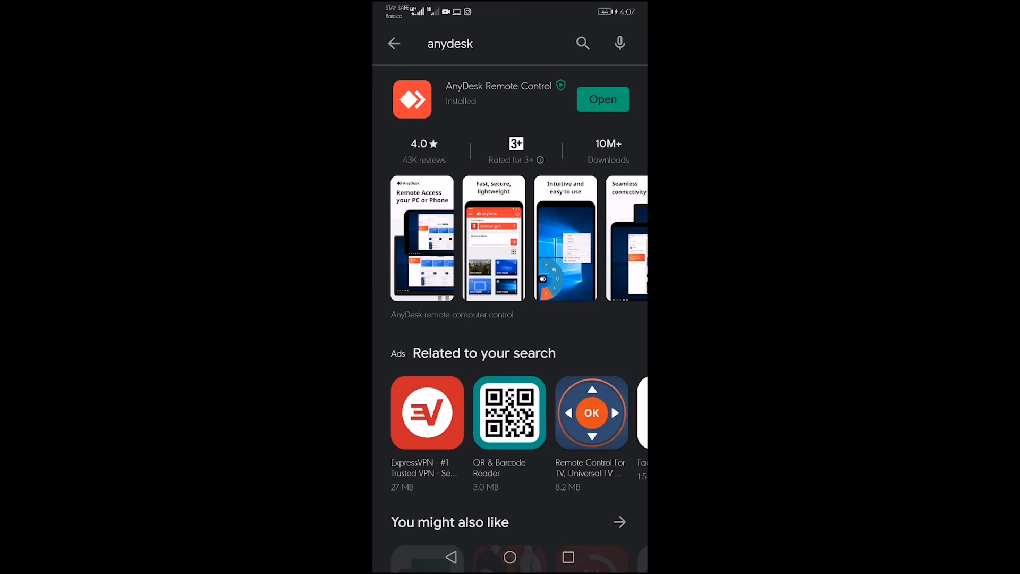
left_click(601, 99)
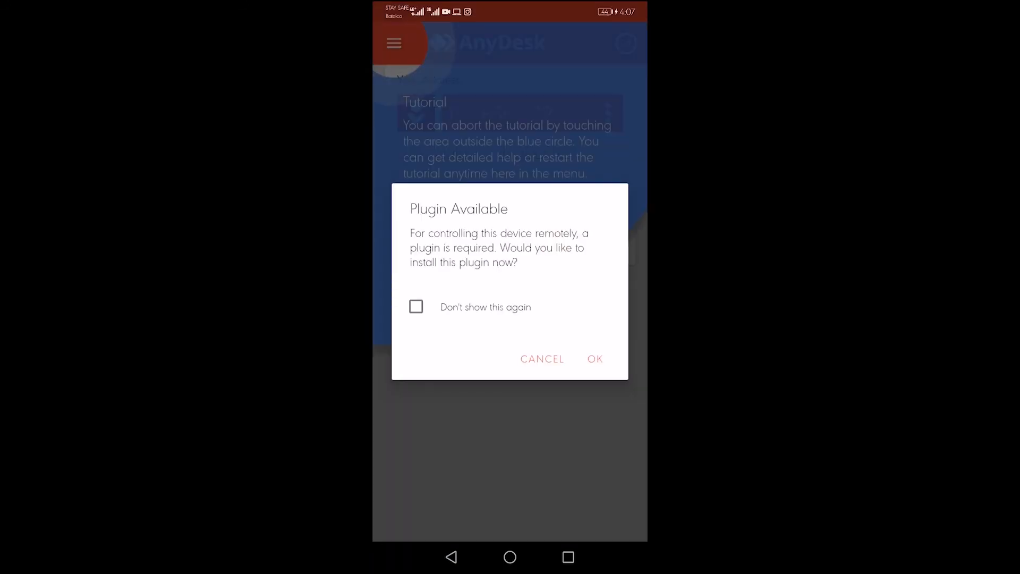
Step: Install the AnyDesk control plugin (ad1) and agree to activate it
left_click(593, 358)
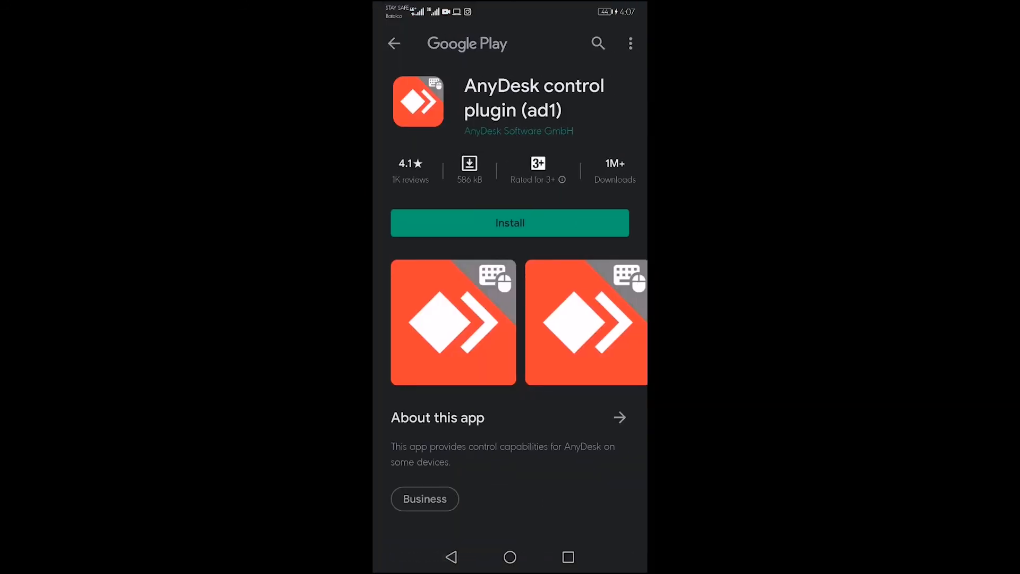
left_click(509, 223)
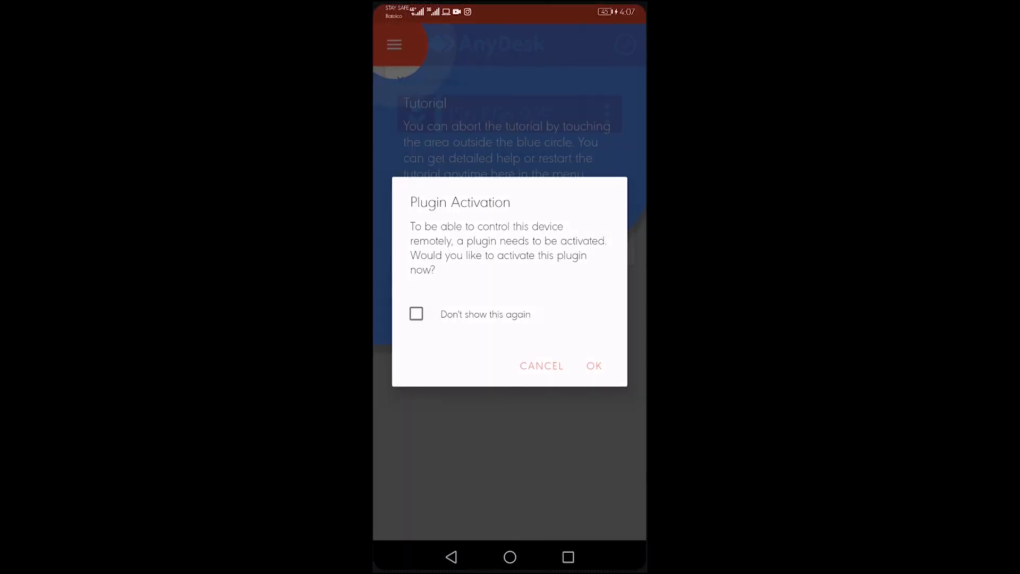
left_click(593, 365)
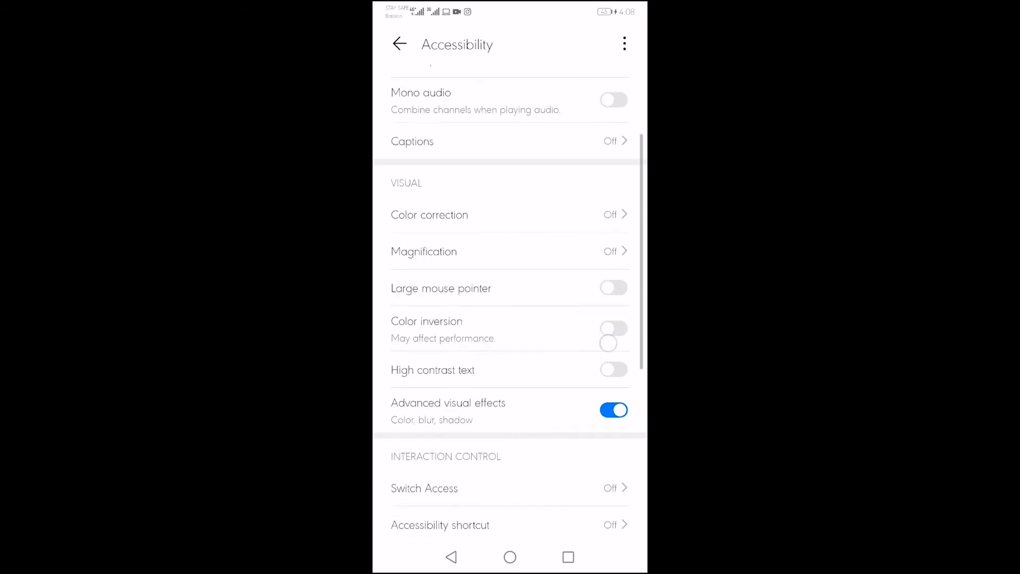
Step: Switch on AnyDesk Control Service AD1 under Downloaded services and go back to the AnyDesk app
scroll("down", 3)
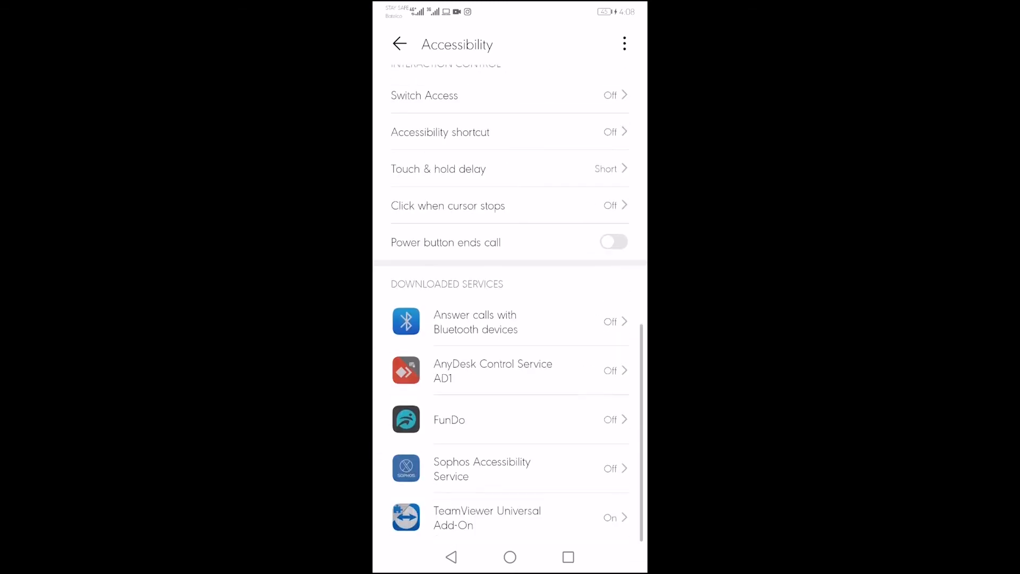
left_click(493, 371)
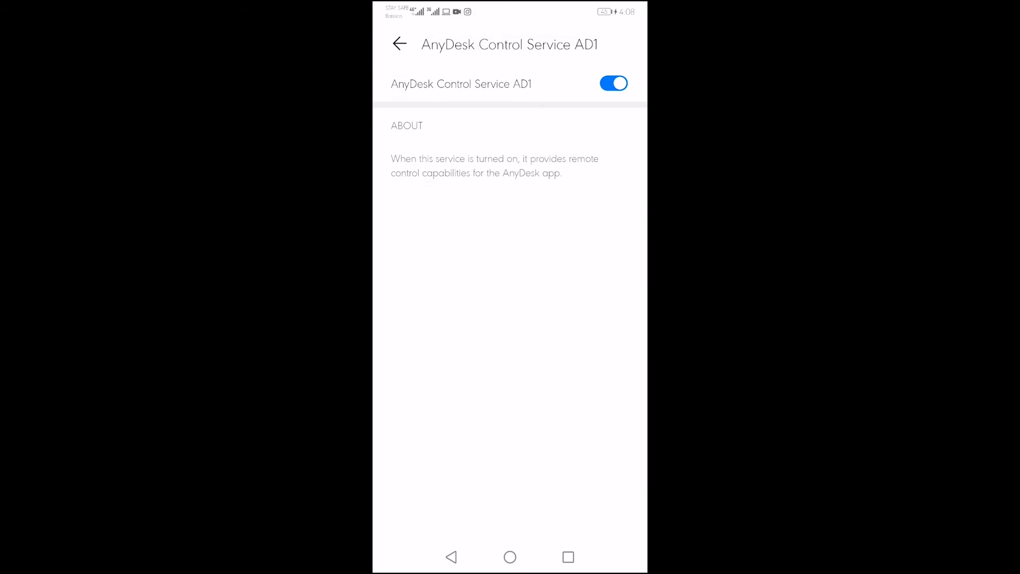
left_click(399, 44)
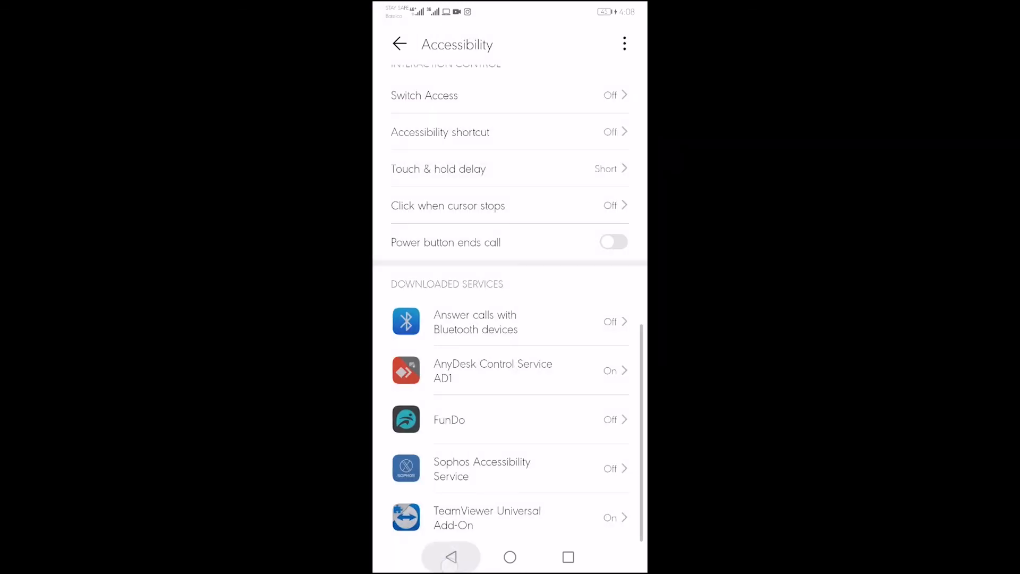
left_click(493, 371)
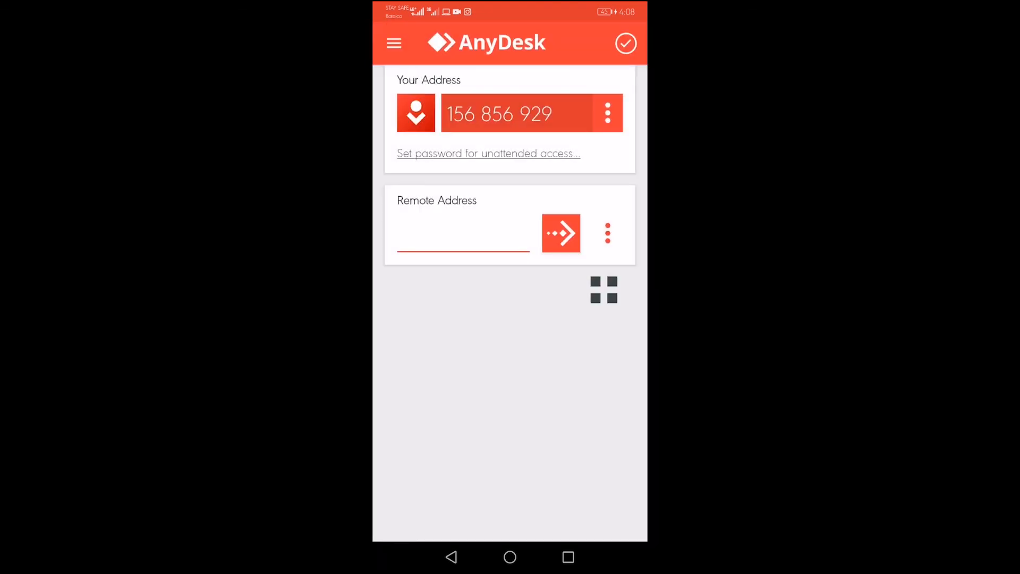
left_click(462, 234)
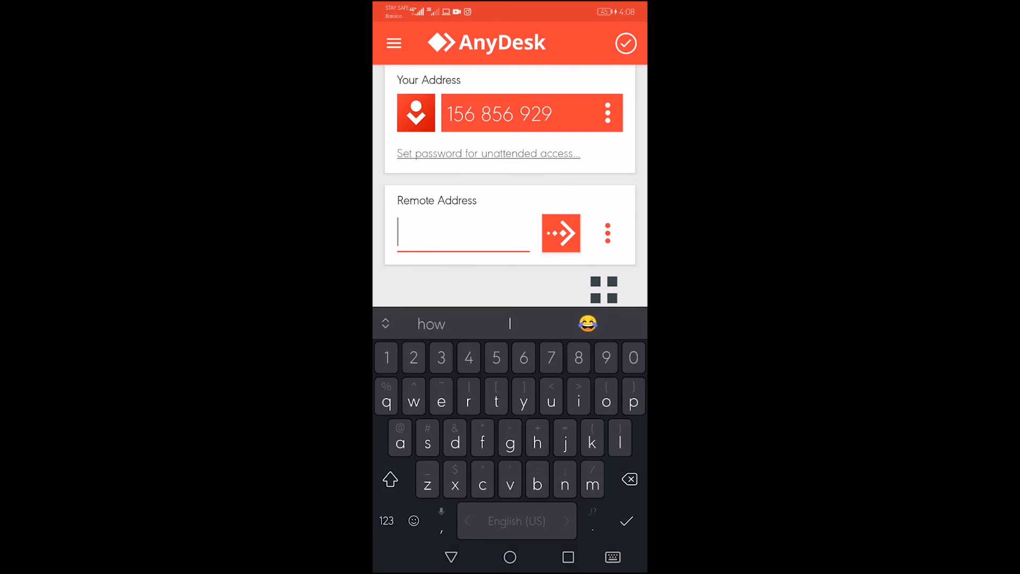
type("3")
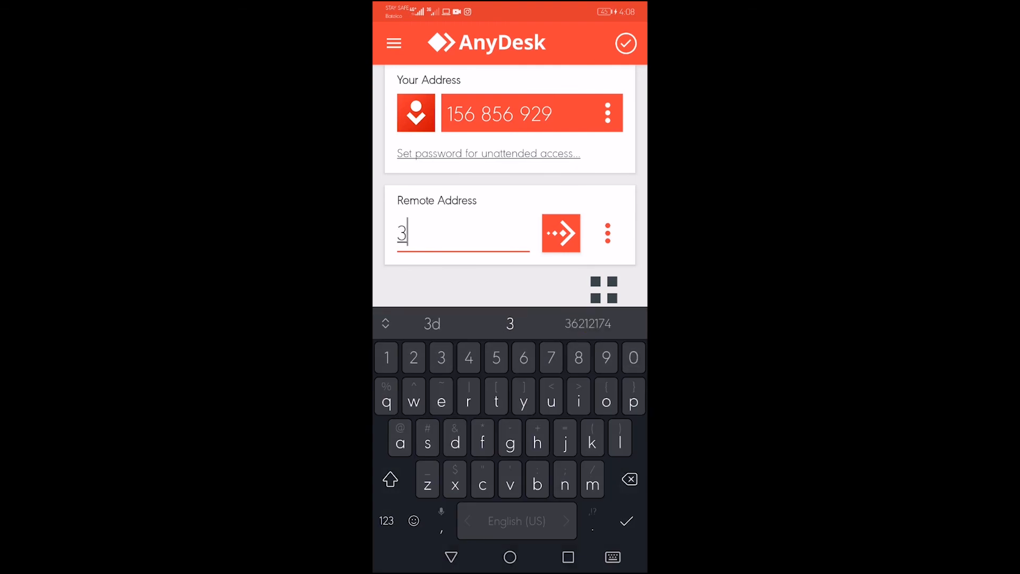
type("80")
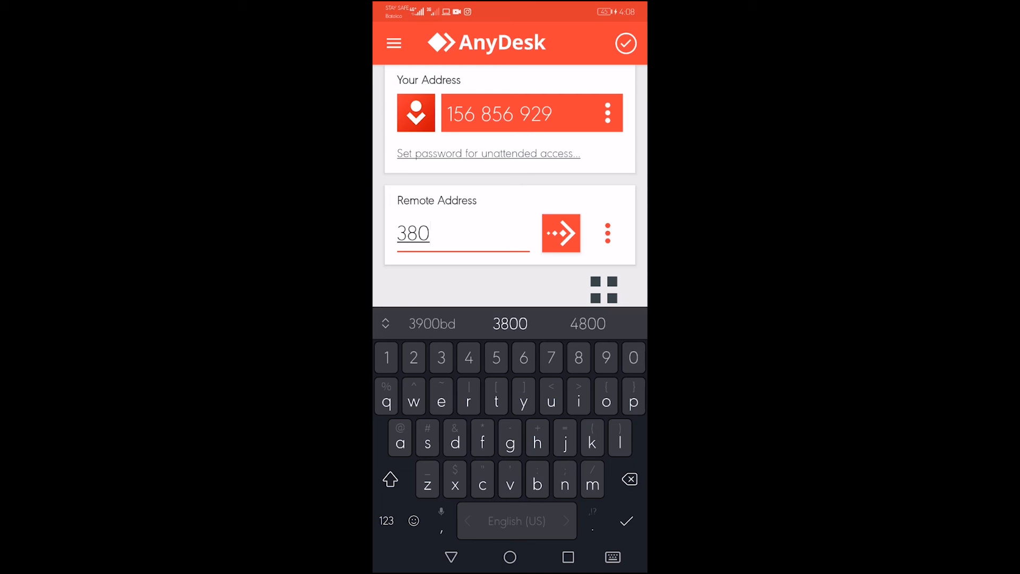
type("929")
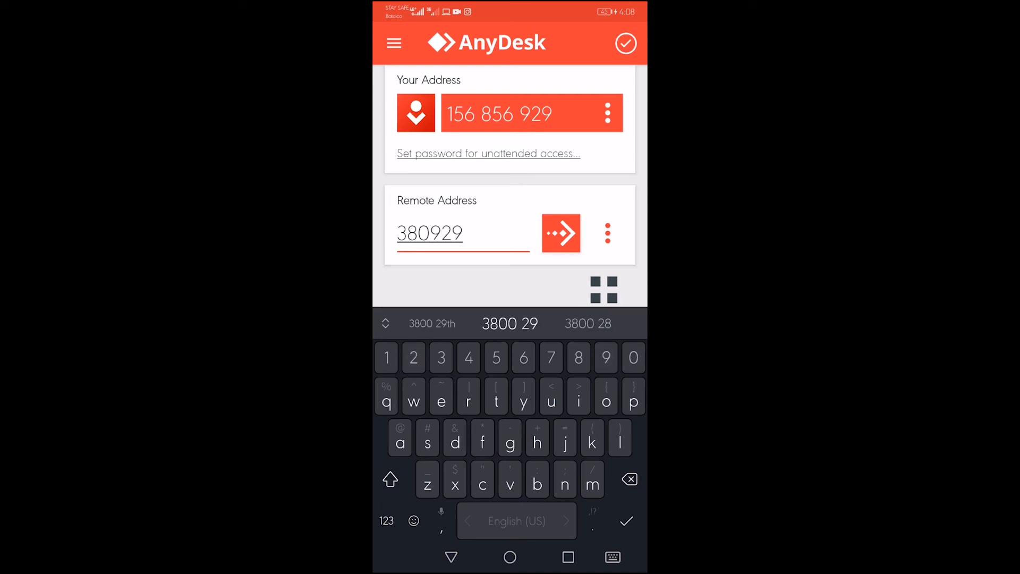
left_click(523, 357)
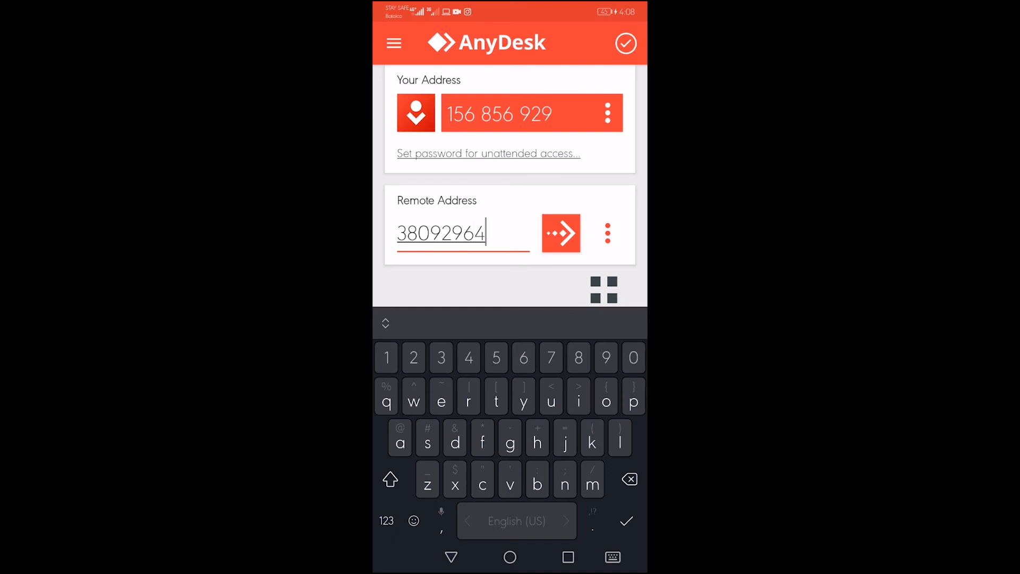
left_click(560, 233)
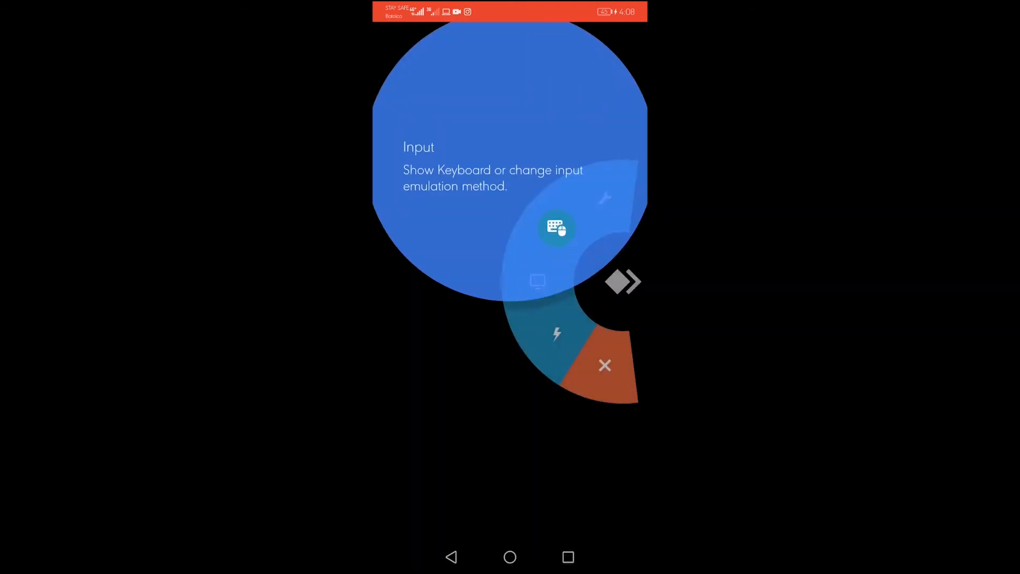
left_click(556, 228)
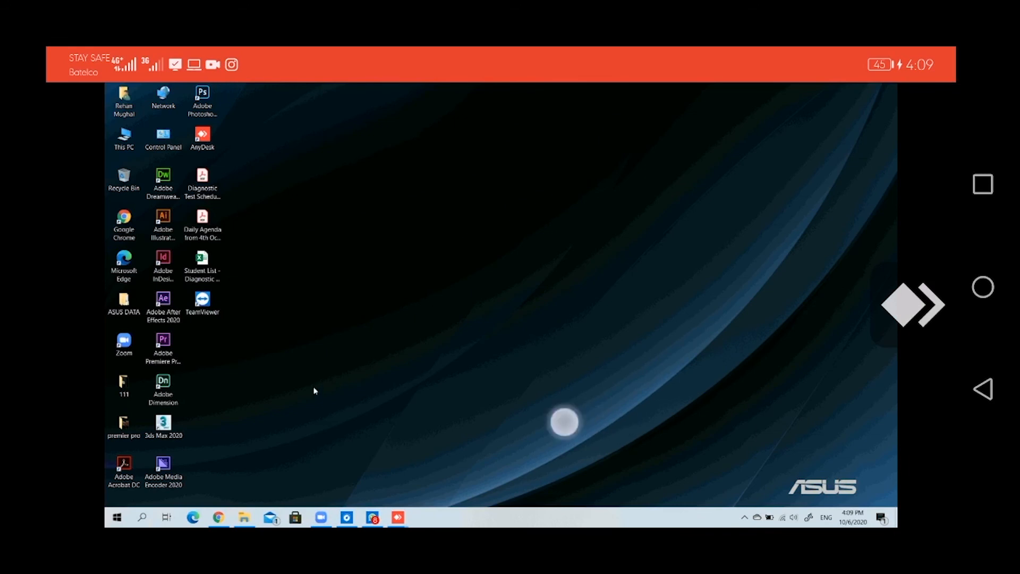
left_click(124, 342)
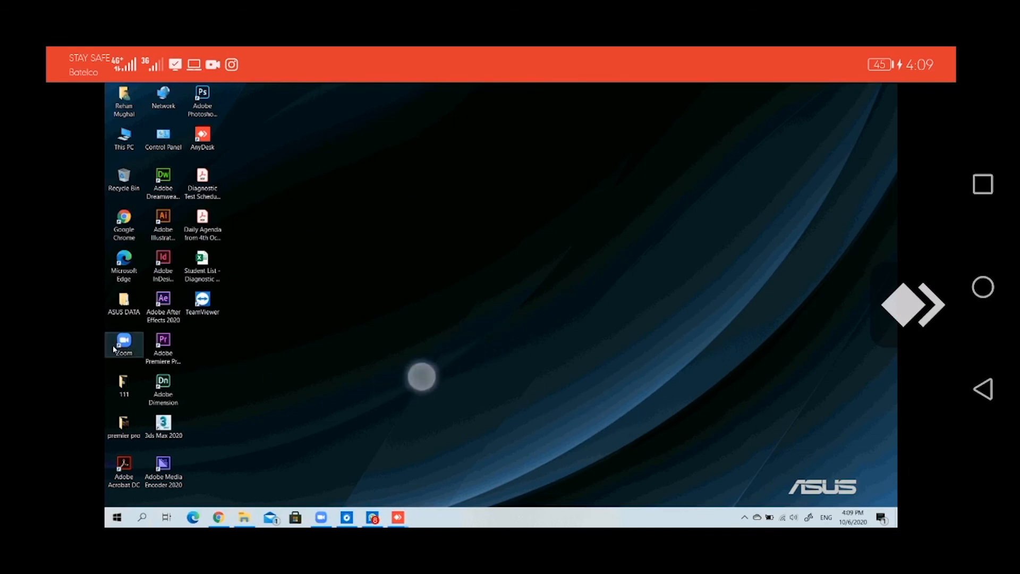
double_click(123, 345)
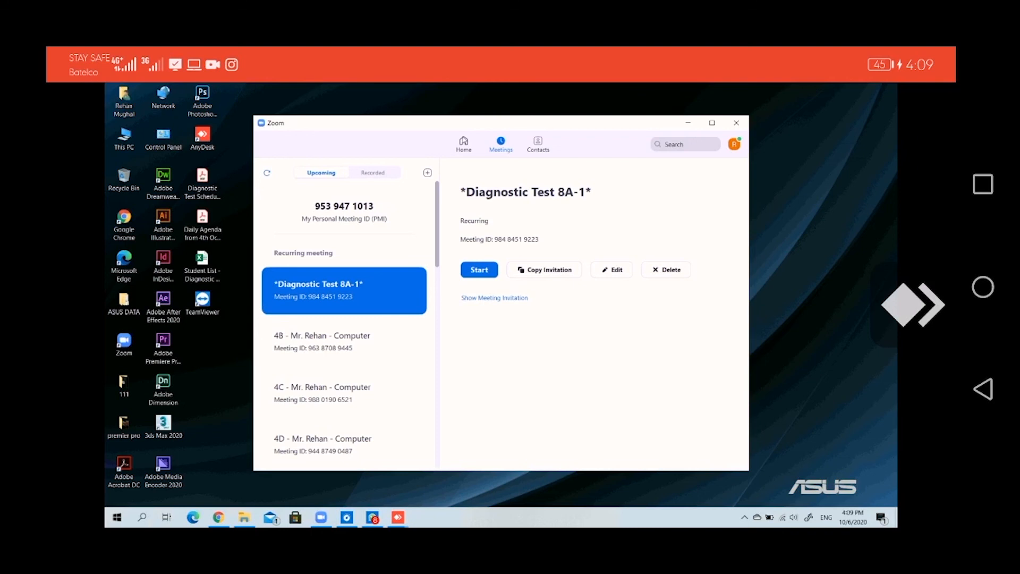
left_click(462, 144)
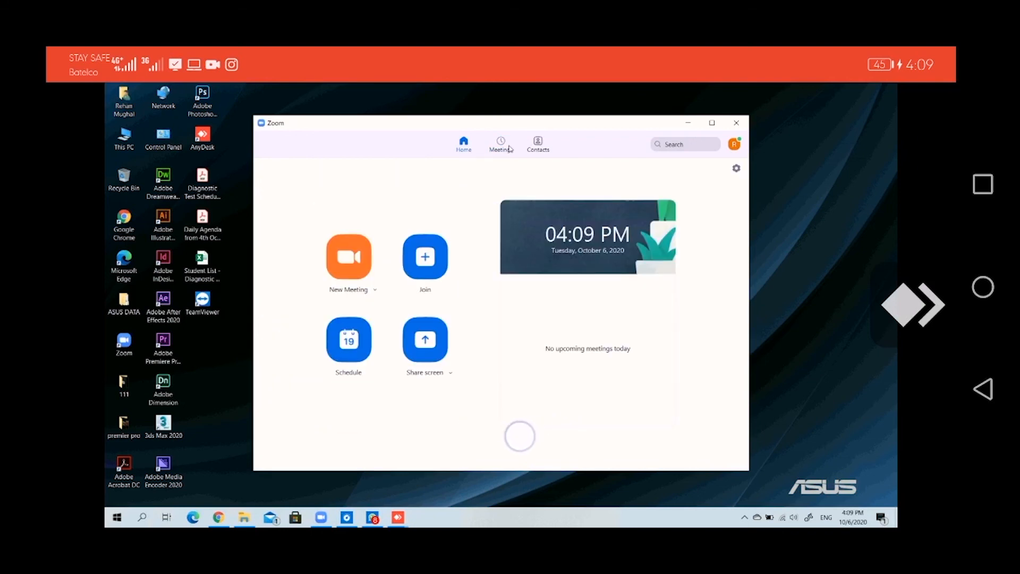
left_click(500, 144)
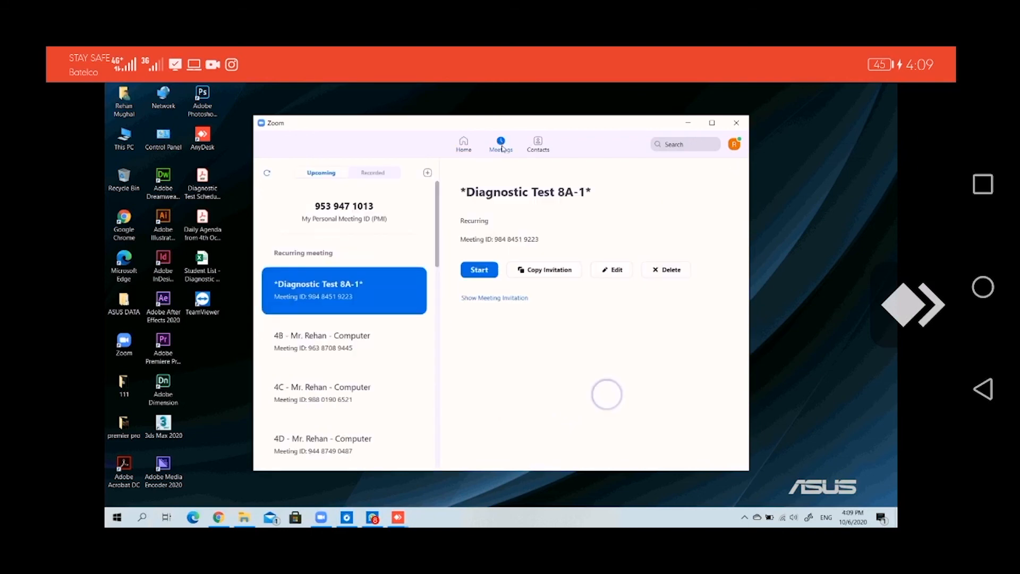
mouse_move(440, 204)
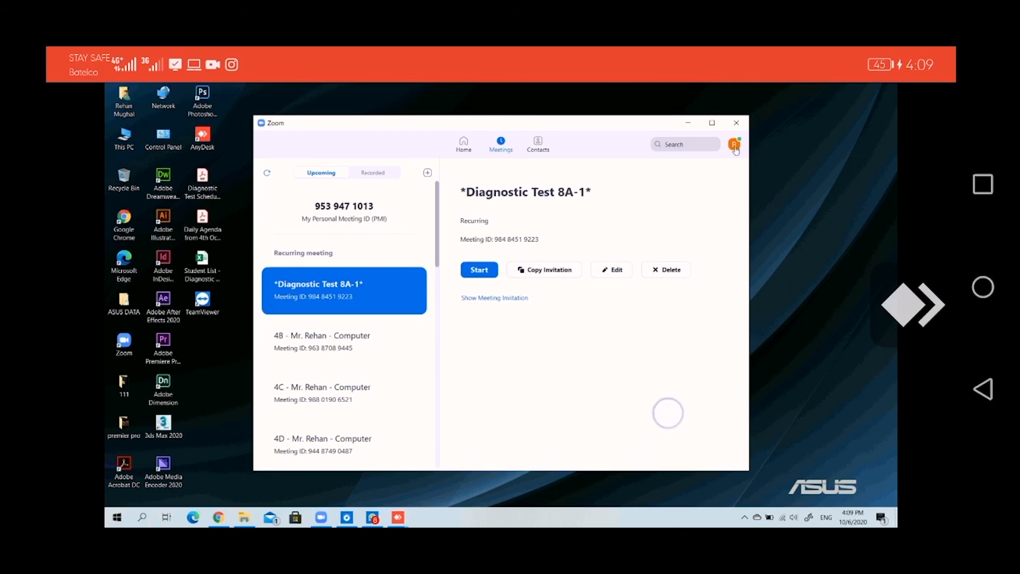
left_click(734, 144)
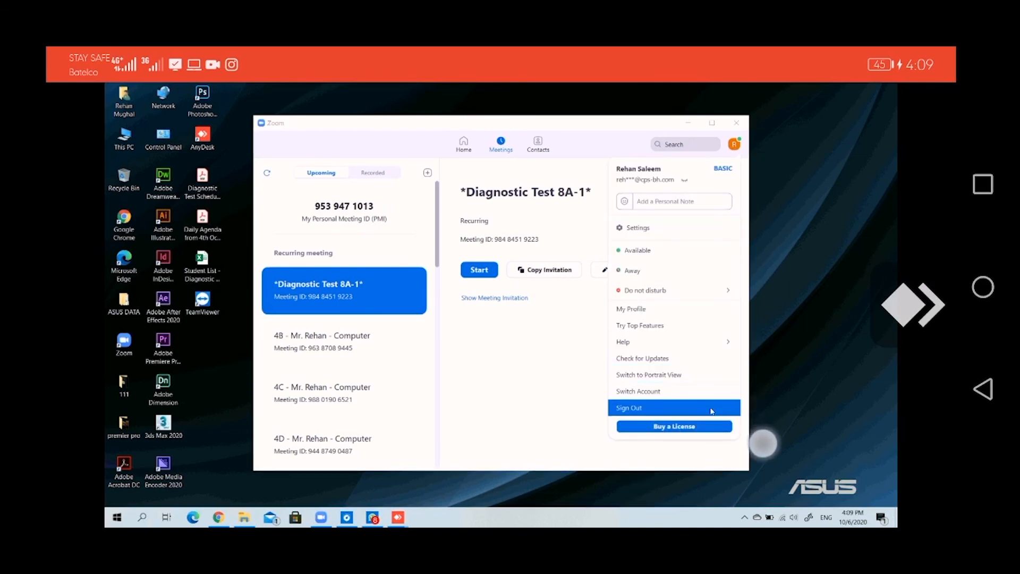
mouse_move(703, 228)
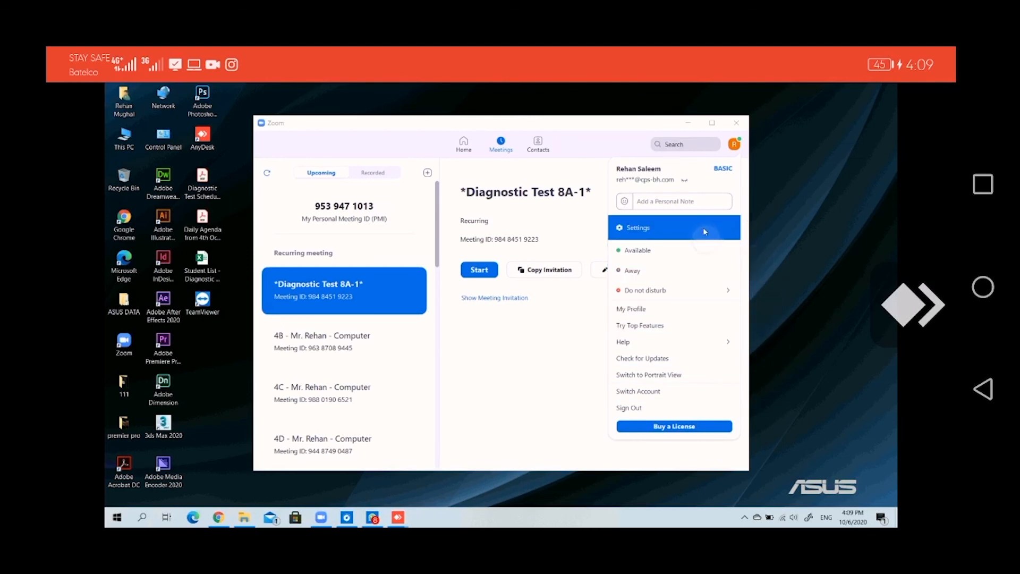
left_click(637, 228)
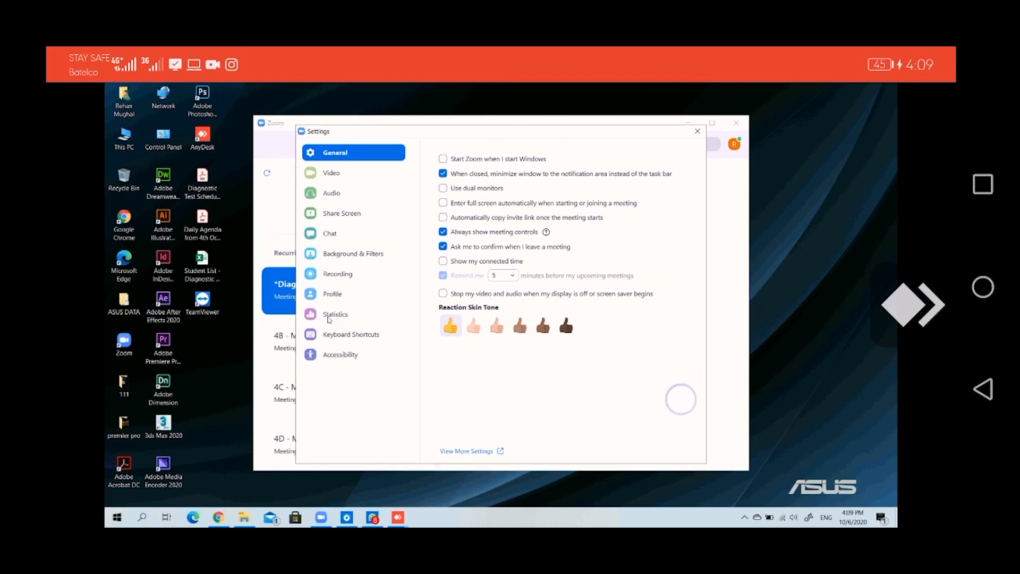
left_click(336, 314)
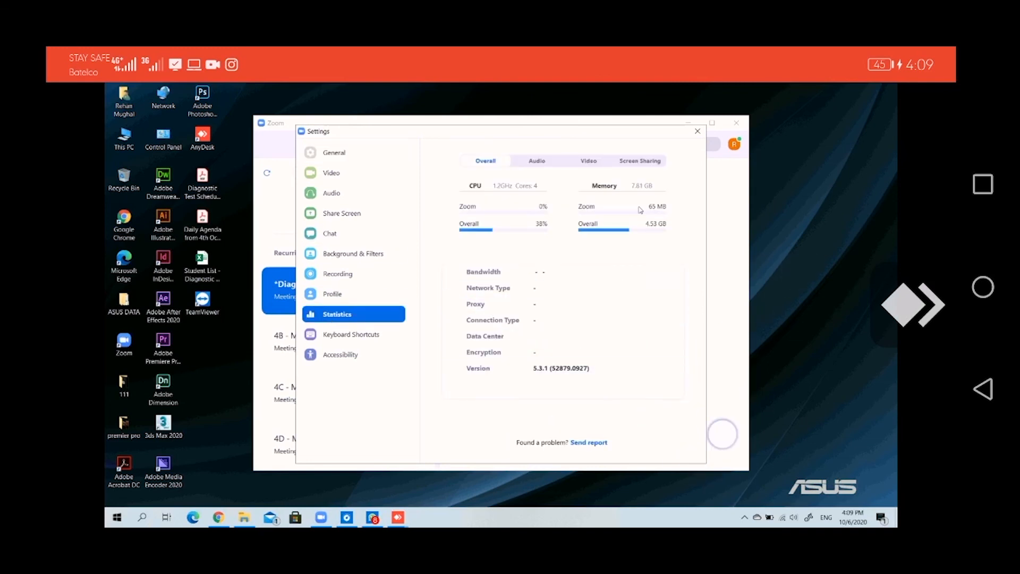
left_click(696, 130)
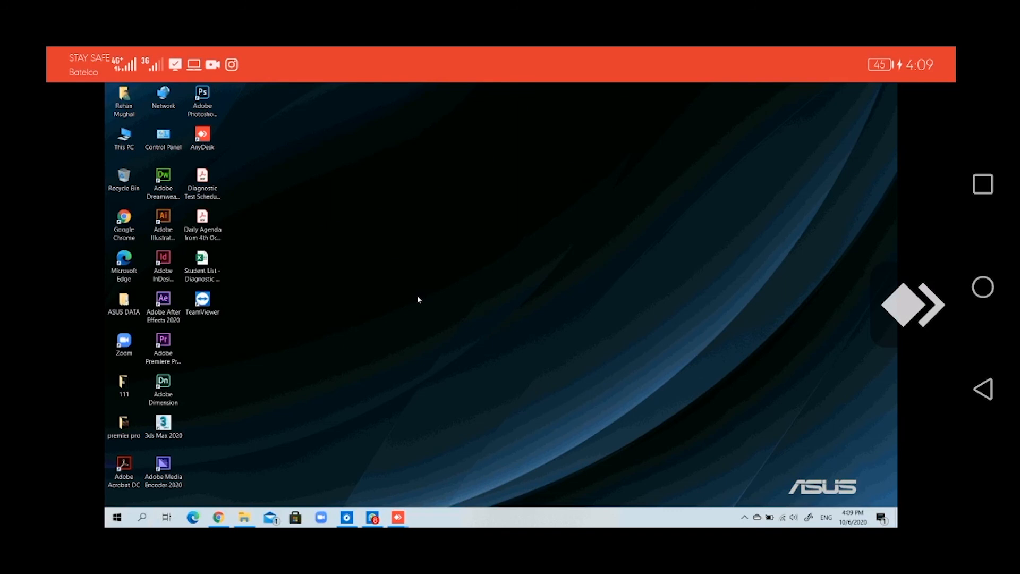
mouse_move(397, 517)
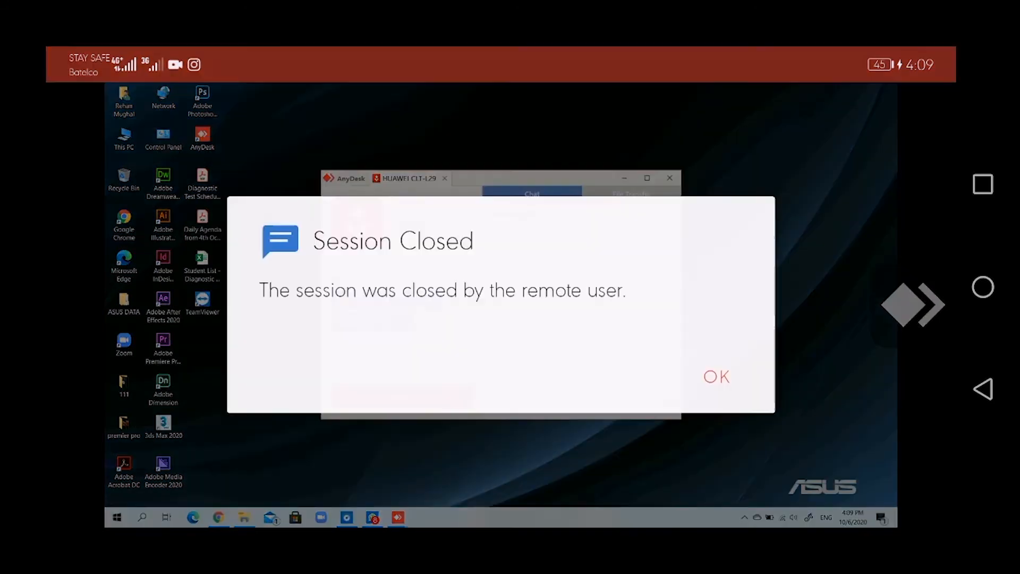
Step: Confirm OK on the Session Closed dialog to land on the AnyDesk main screen
left_click(716, 377)
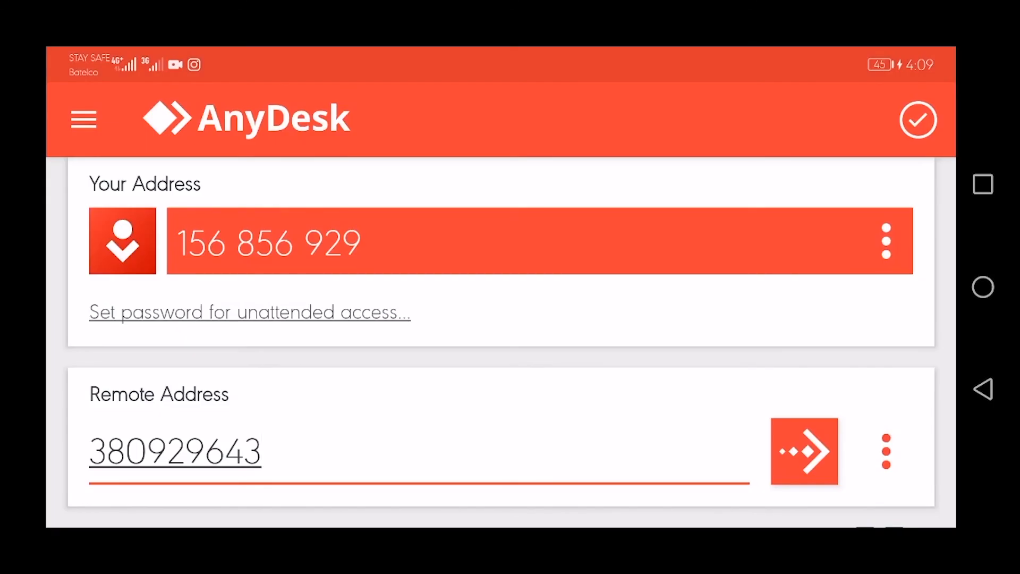